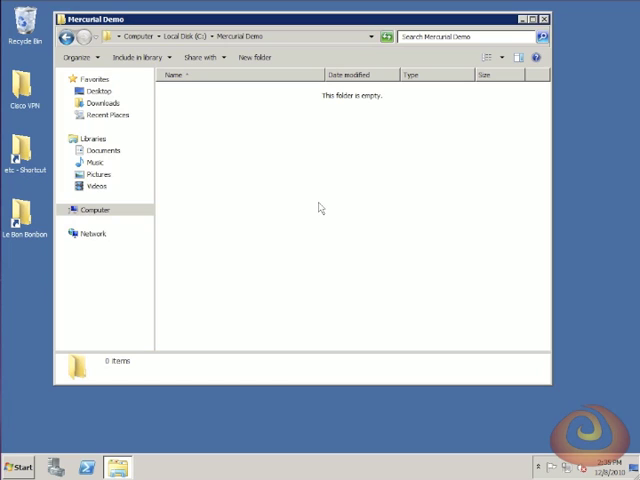
mouse_move(195, 148)
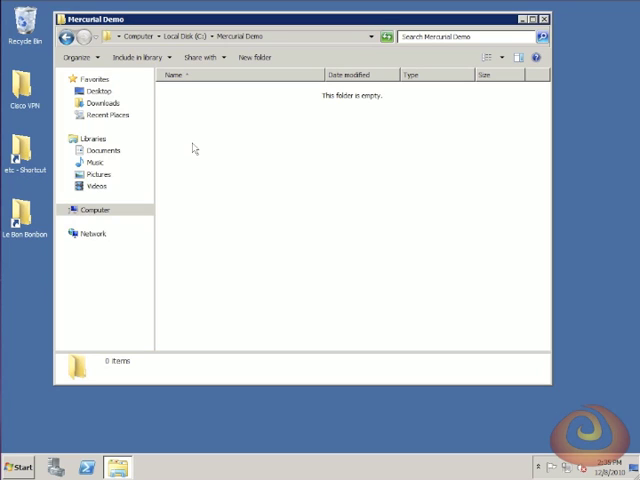
Step: Create three new folders named Share, Bob and Jane inside Mercurial Demo
right_click(193, 147)
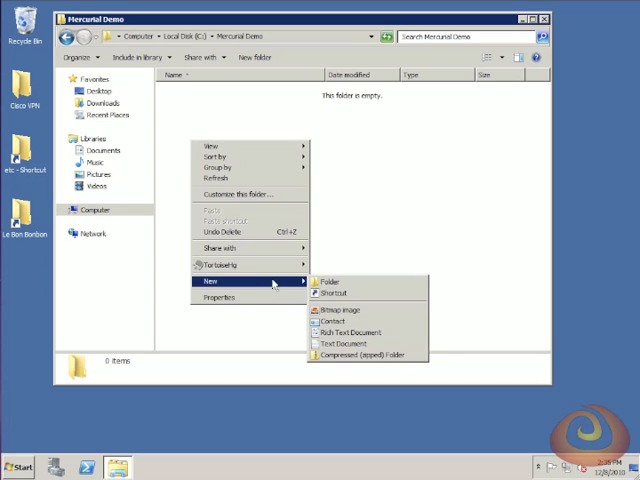
left_click(327, 281)
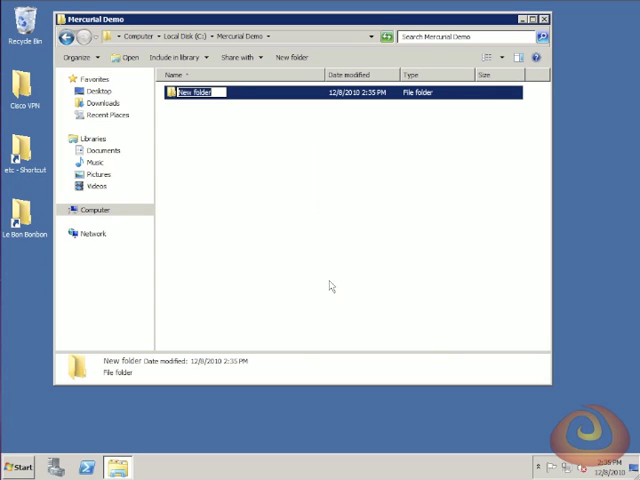
type("Shared")
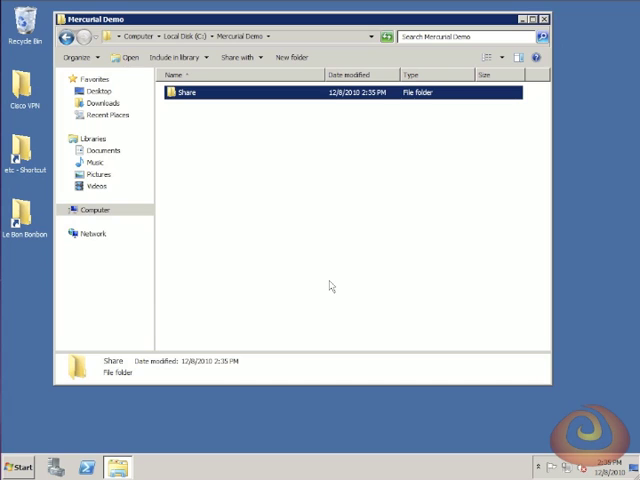
right_click(330, 287)
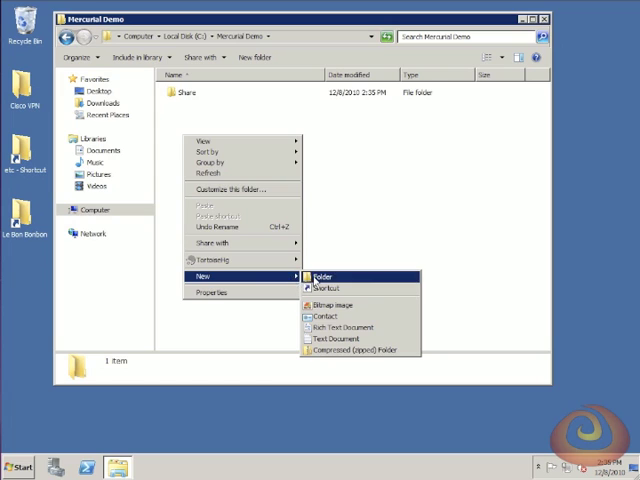
left_click(324, 275)
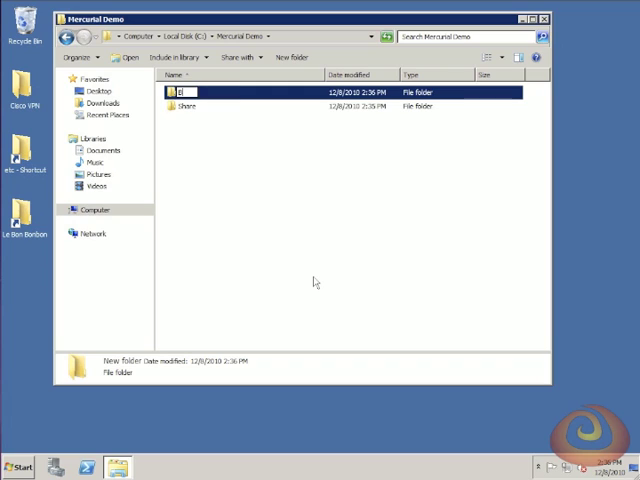
type("Bob")
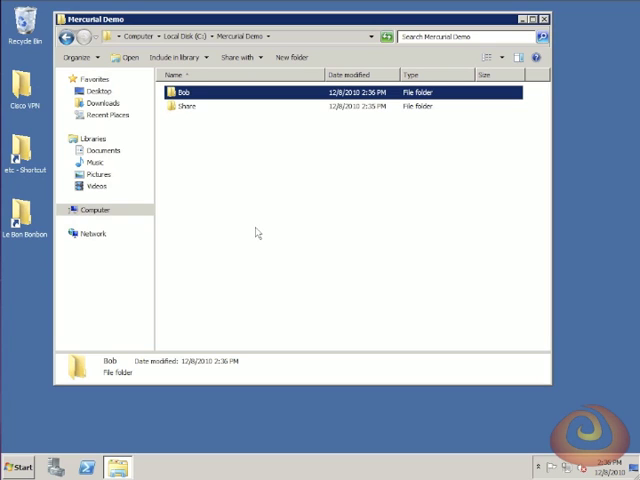
right_click(258, 232)
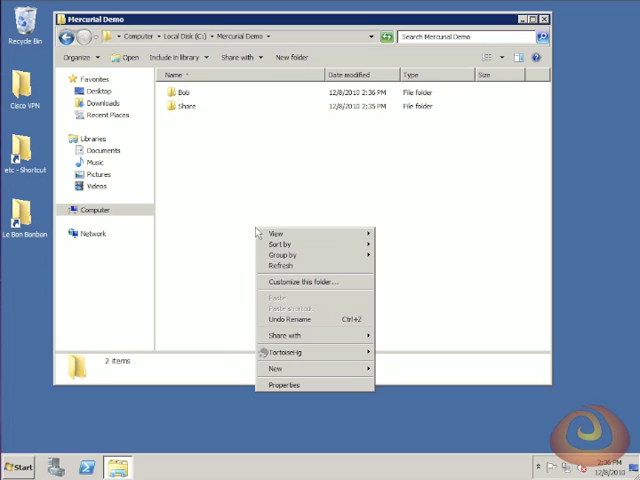
left_click(277, 370)
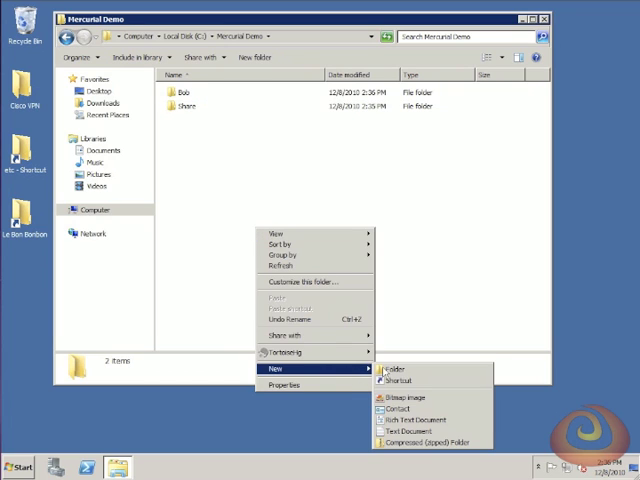
left_click(389, 370)
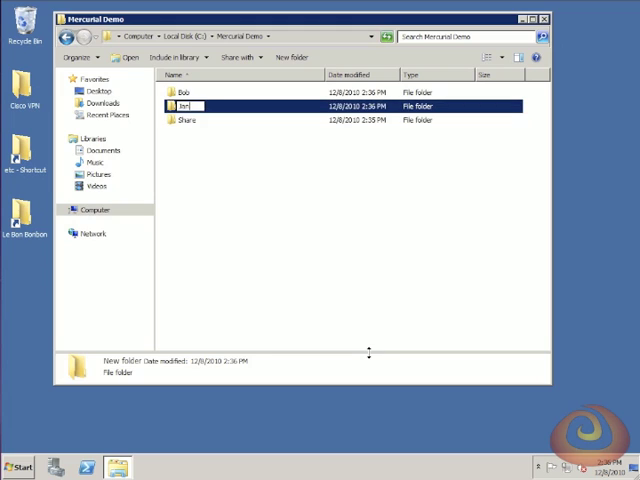
type("Jane")
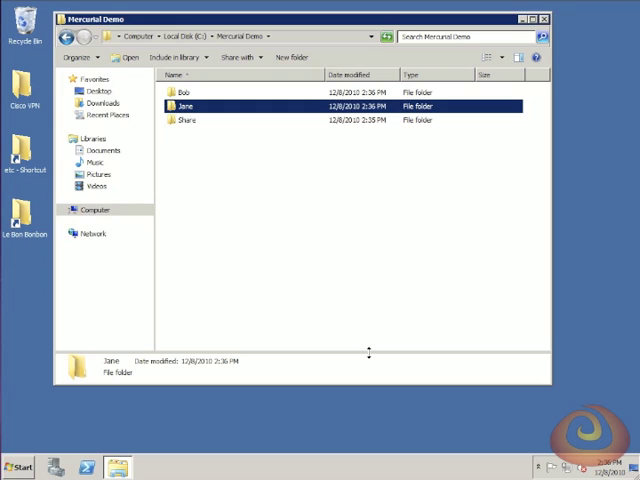
mouse_move(184, 120)
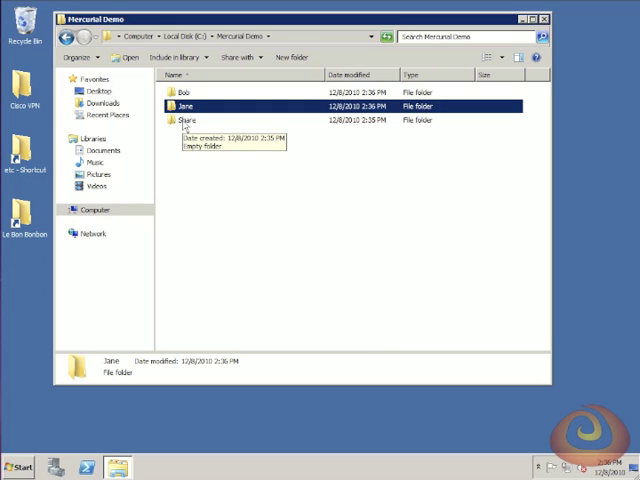
Step: Create Share\DemoProj\stable and turn stable into a Mercurial repository
double_click(186, 120)
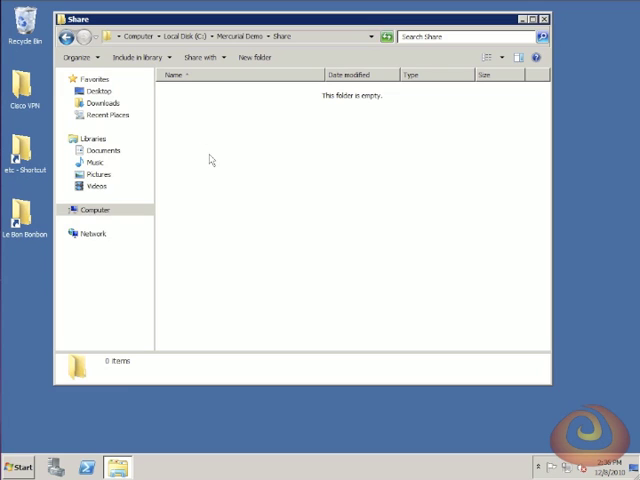
right_click(210, 160)
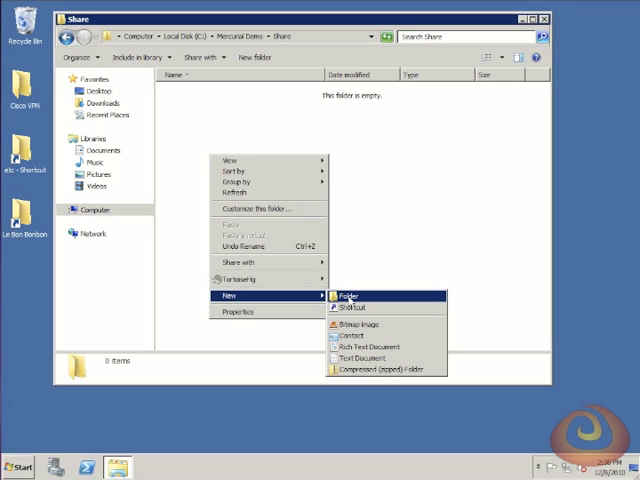
left_click(345, 295)
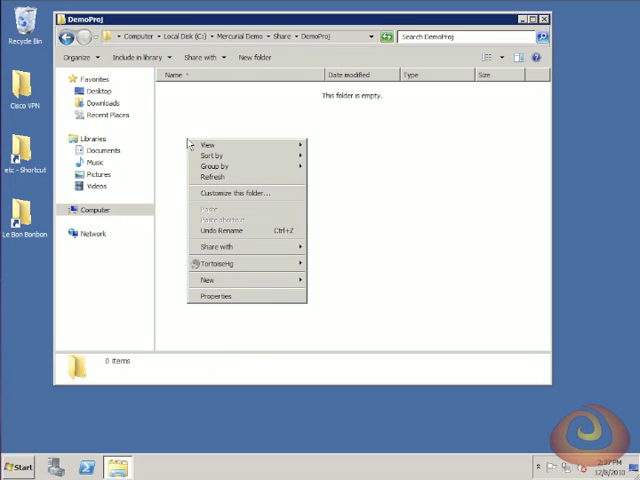
left_click(206, 280)
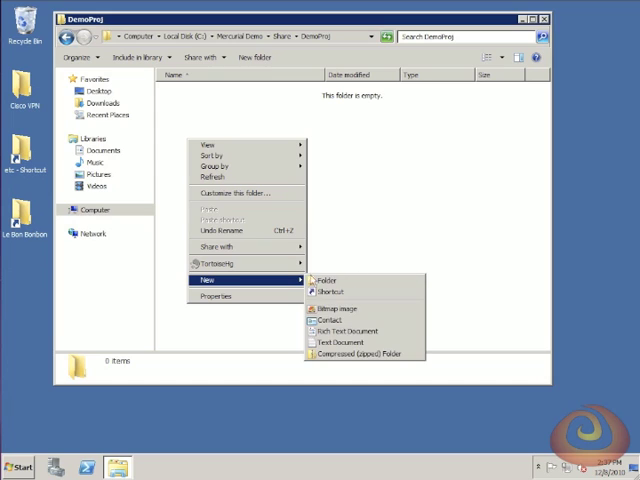
left_click(328, 279)
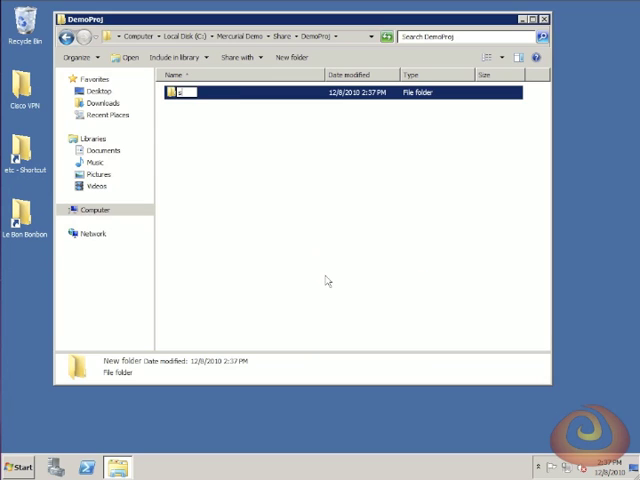
type("stable")
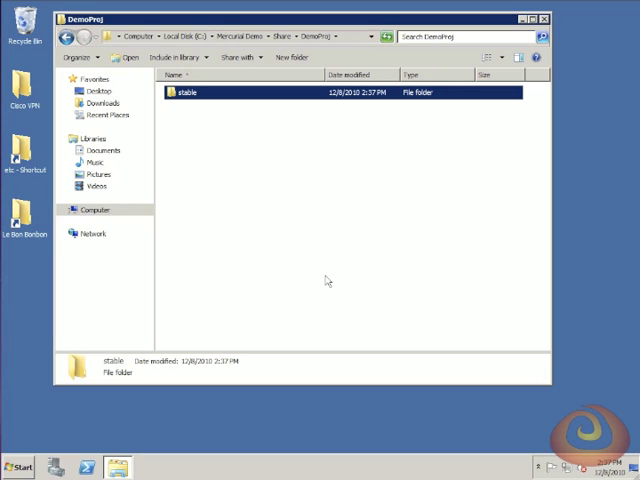
right_click(190, 92)
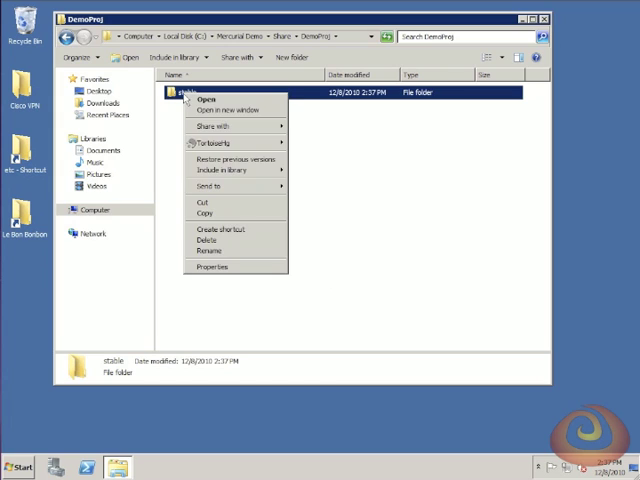
mouse_move(210, 143)
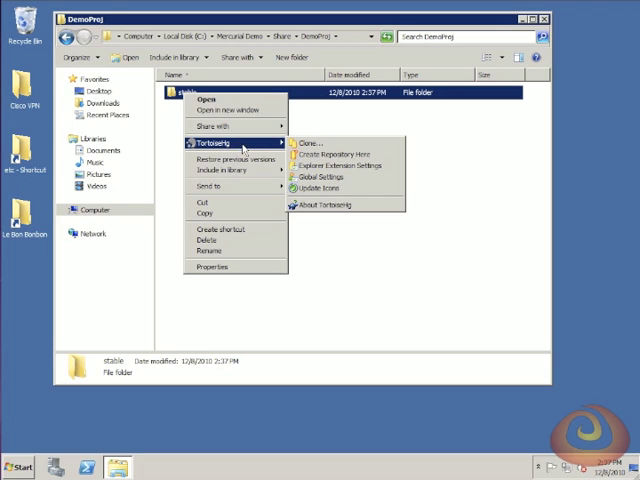
mouse_move(340, 154)
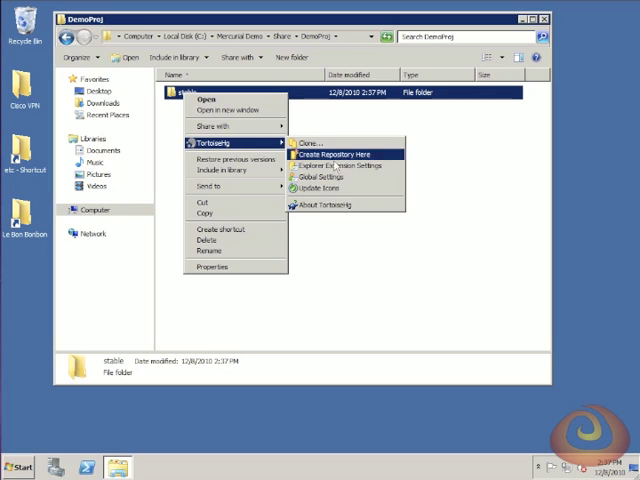
left_click(332, 153)
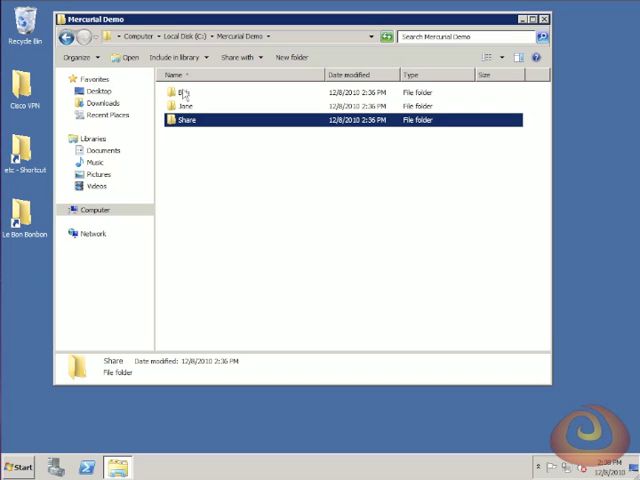
Step: Create a DemoProj folder inside Bob and open it
double_click(186, 92)
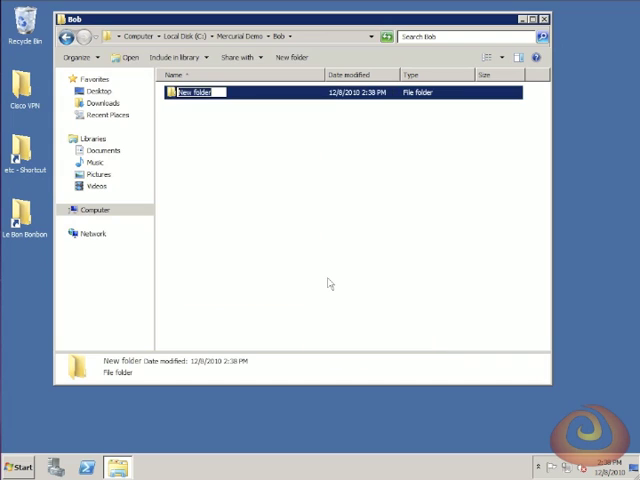
type("DemoProj")
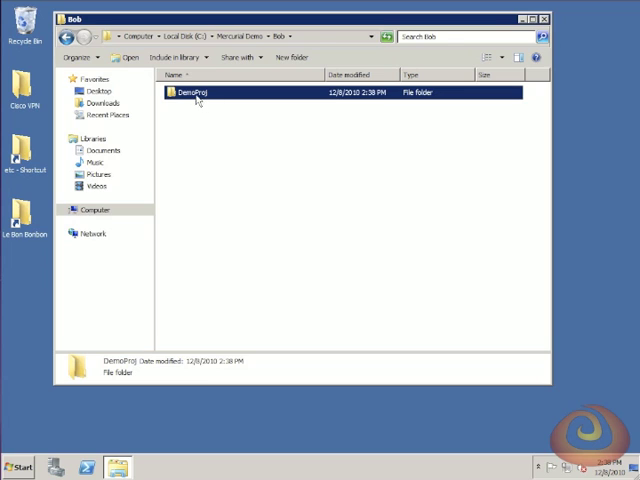
double_click(197, 92)
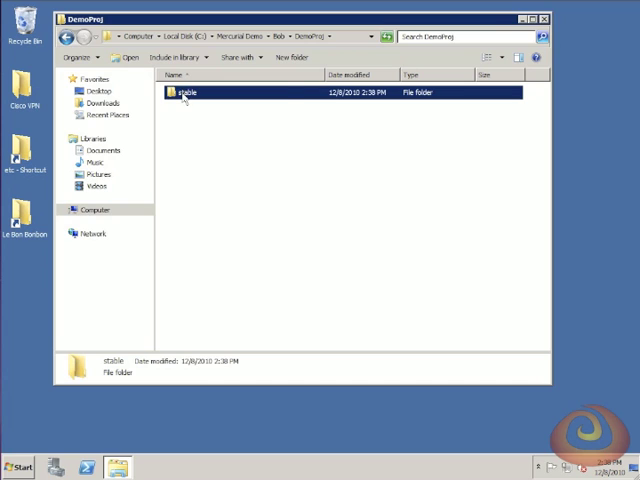
Step: Clone Share\DemoProj\stable into Bob\DemoProj\stable
right_click(185, 92)
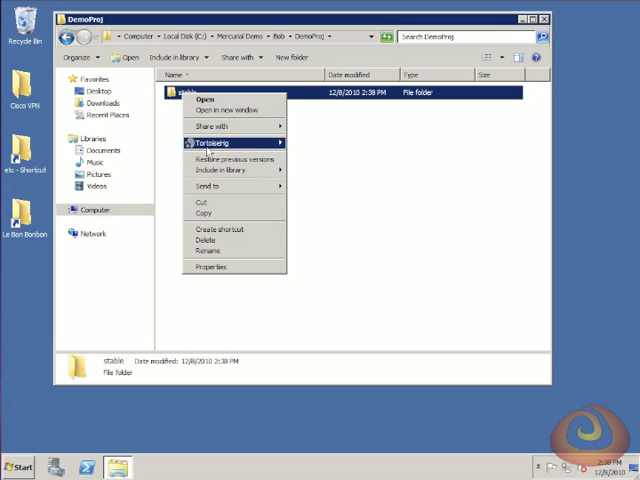
mouse_move(220, 142)
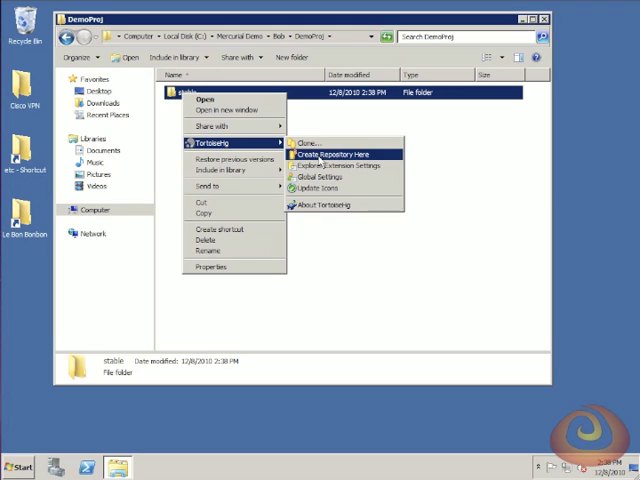
mouse_move(310, 139)
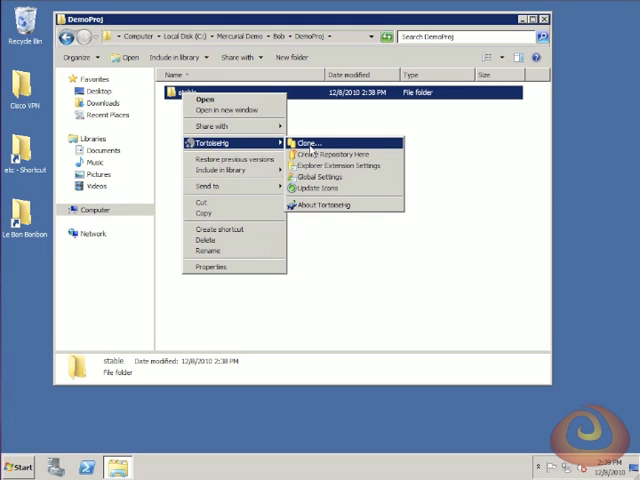
left_click(305, 141)
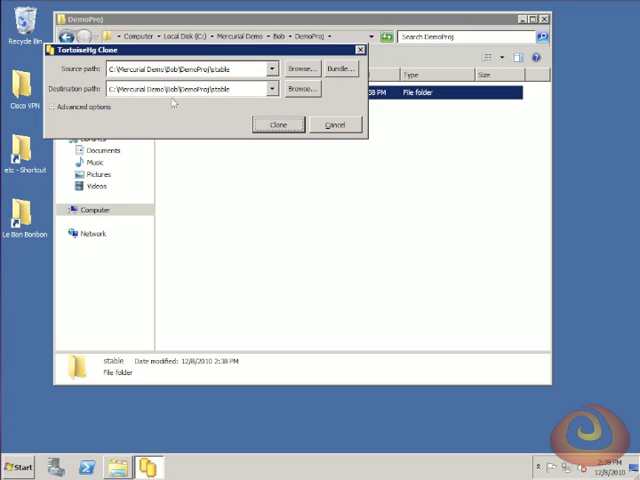
mouse_move(100, 72)
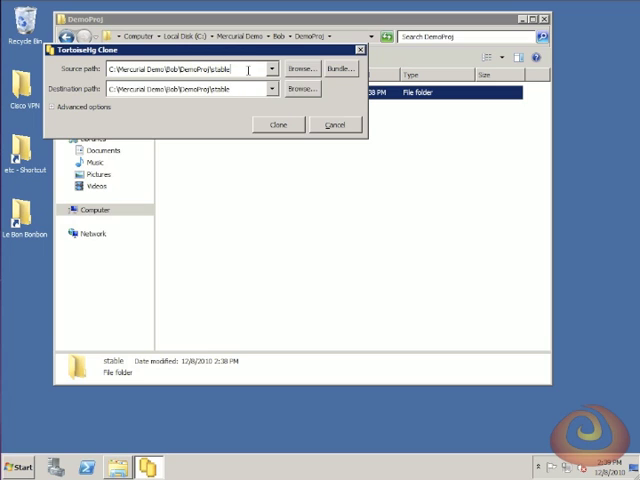
left_click(300, 68)
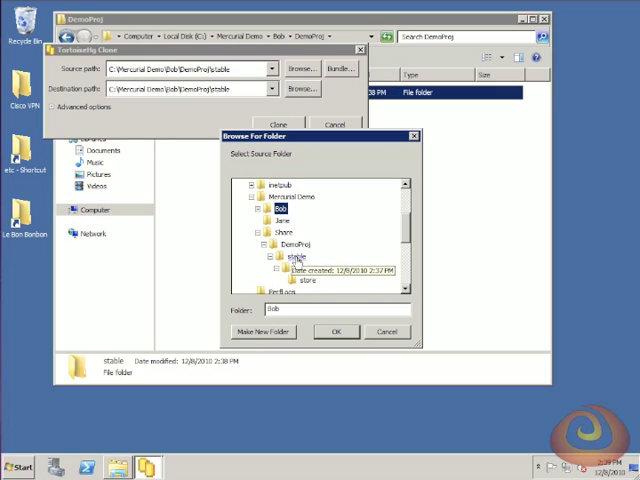
left_click(336, 331)
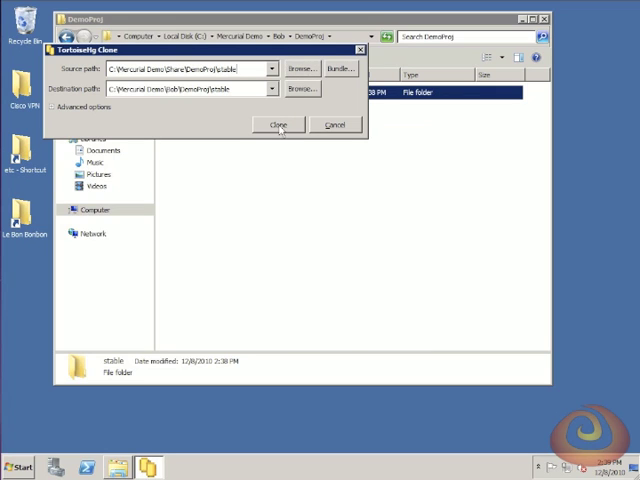
left_click(280, 124)
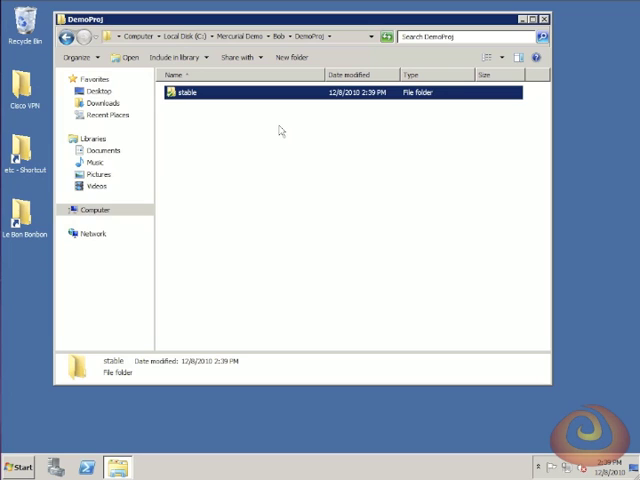
mouse_move(228, 118)
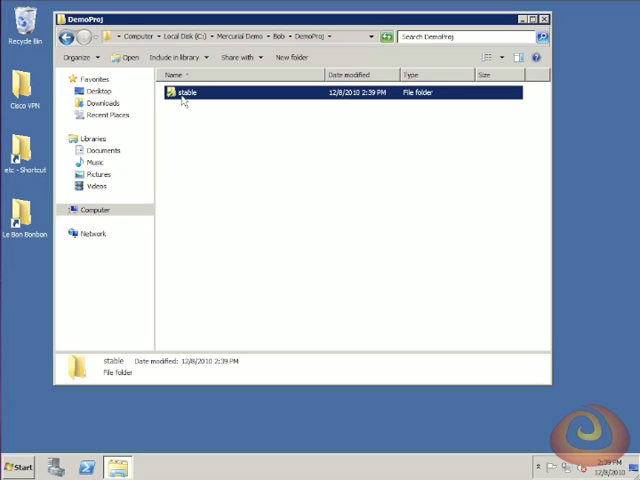
Step: Open the newly cloned stable folder in Bob's DemoProj
double_click(187, 91)
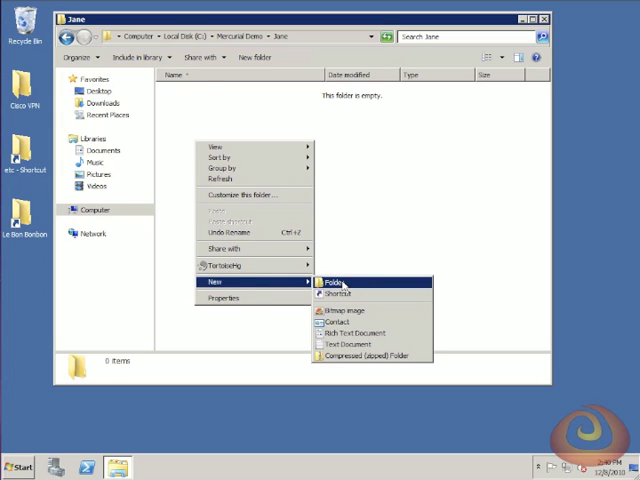
Step: Create a DemoProj-Stable folder in Jane and clone the stable repository into it
left_click(333, 285)
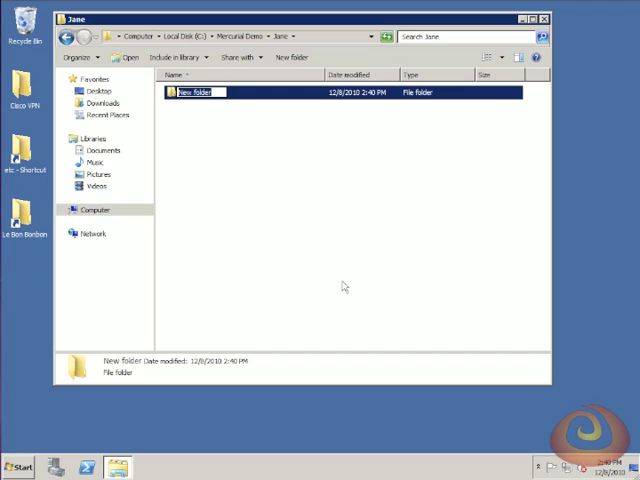
type("DemoProj-Stable")
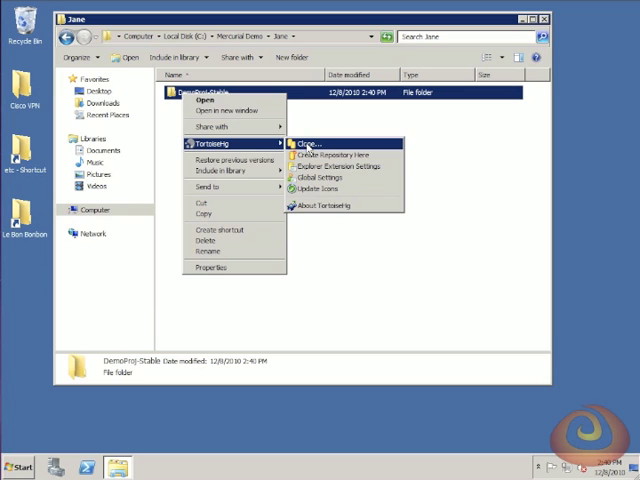
left_click(315, 149)
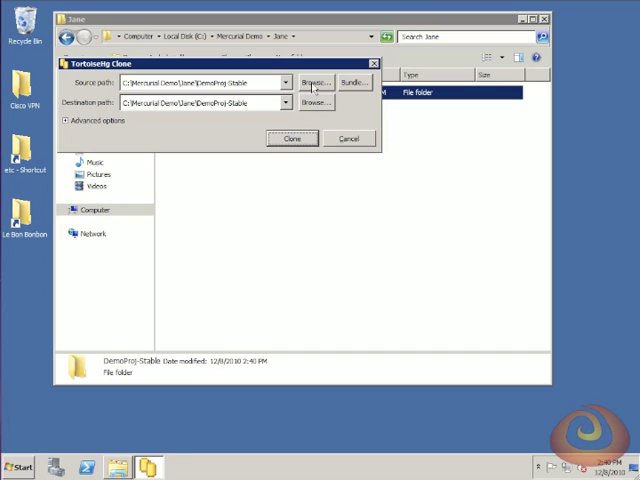
left_click(316, 82)
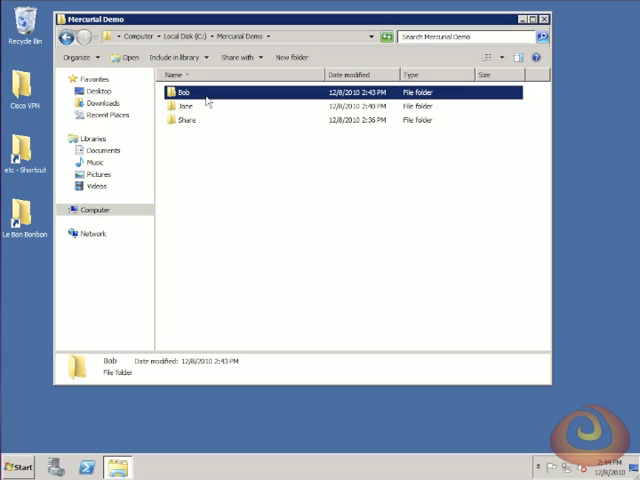
Step: Go to Bob\DemoProj and bring up the stable repository's TortoiseHg actions
double_click(183, 92)
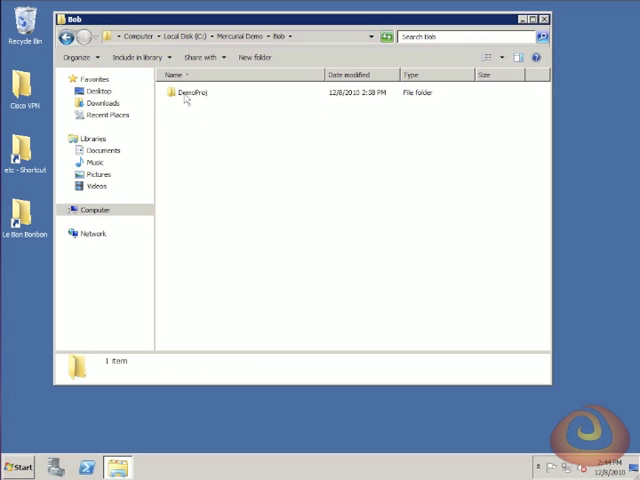
double_click(190, 92)
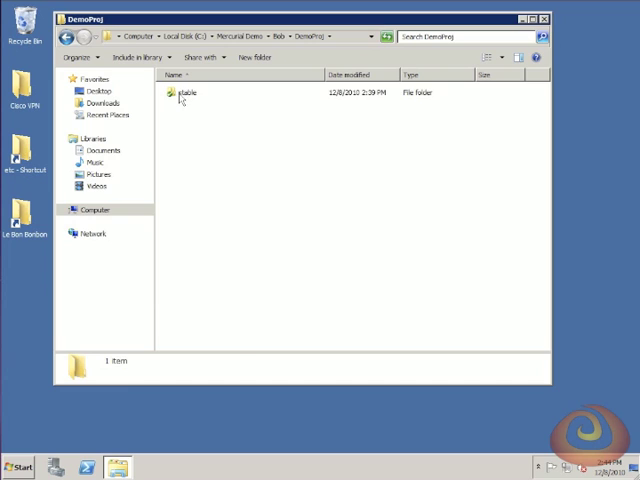
right_click(185, 92)
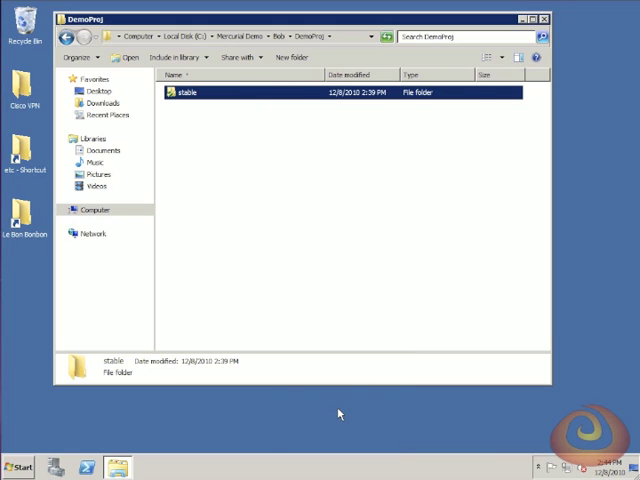
mouse_move(278, 317)
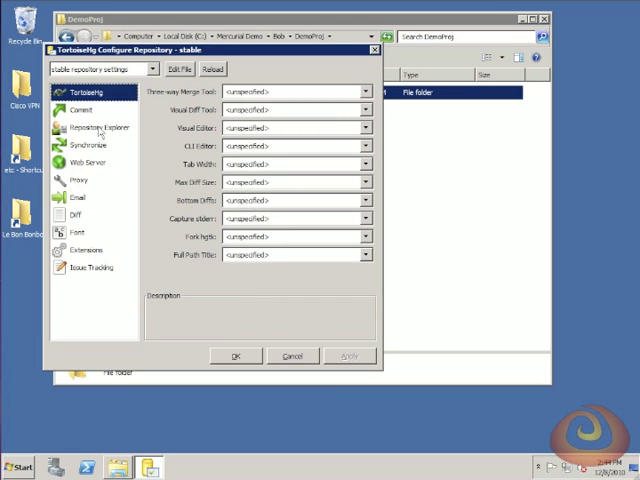
Step: Set commit username 'bob' for Bob's stable and Jane's username for DemoProj-Stable
left_click(80, 110)
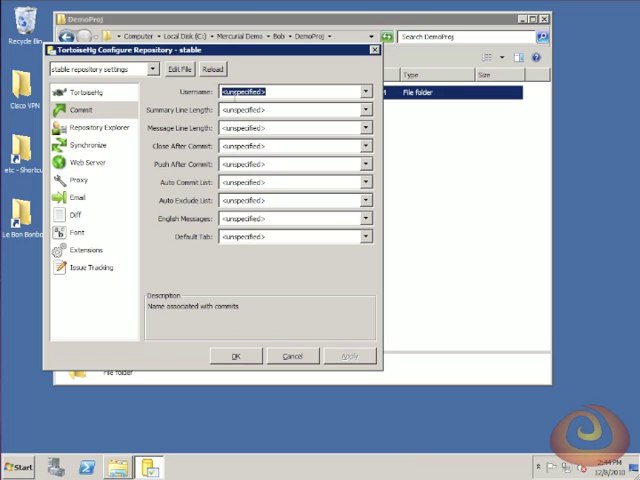
type("bob")
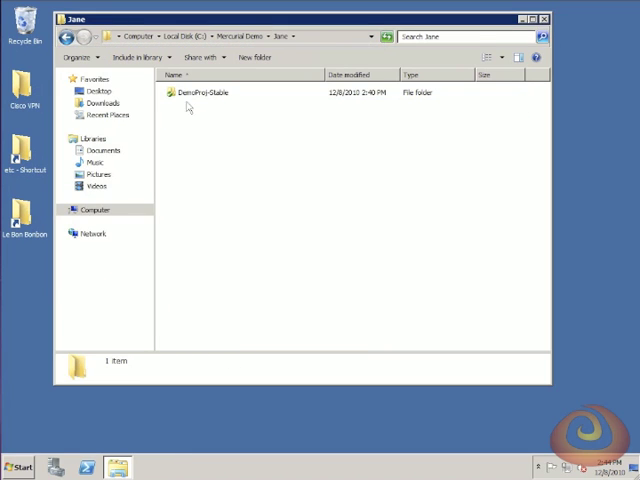
right_click(207, 92)
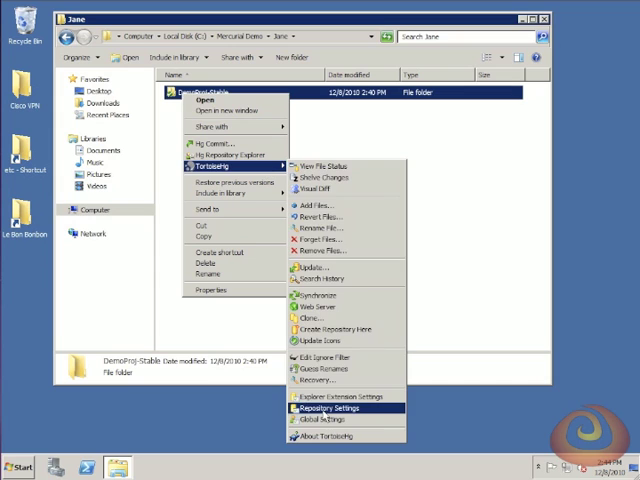
left_click(320, 408)
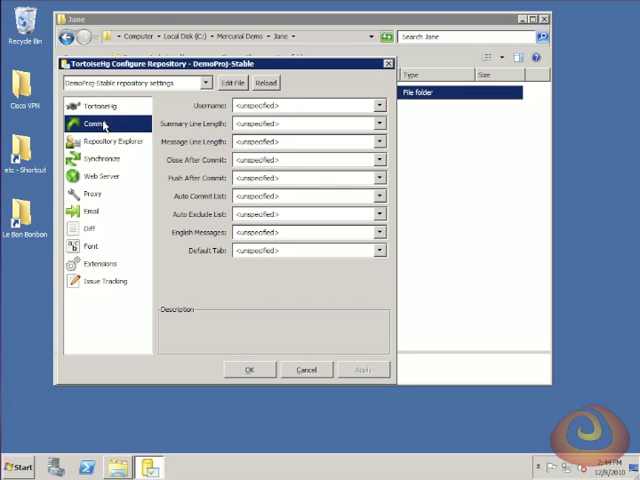
type("Jan")
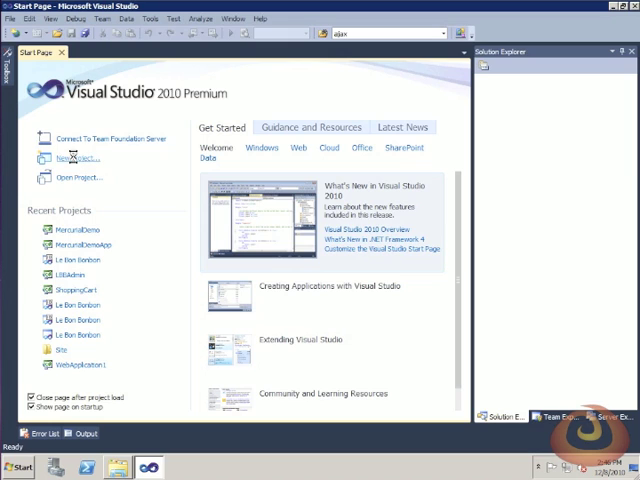
Step: Create ASP.NET web application MercurialDemoApp in Mercurial Demo\Bob\DemoProj\stable
left_click(79, 157)
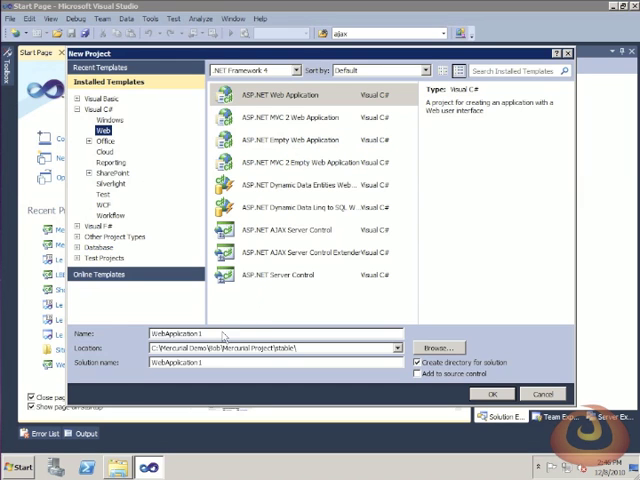
type("MercurialDemoApp")
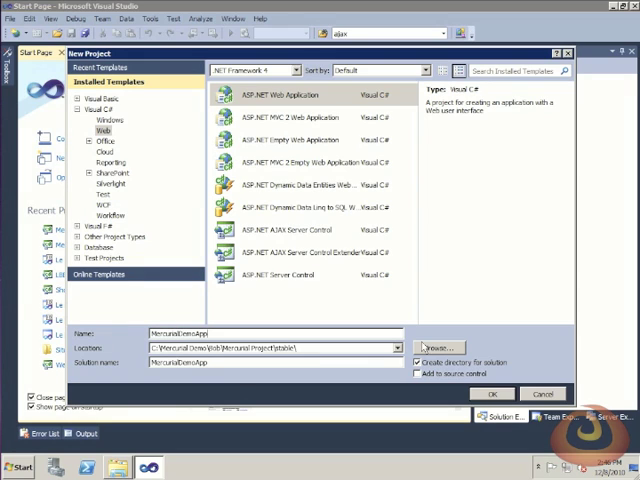
left_click(436, 347)
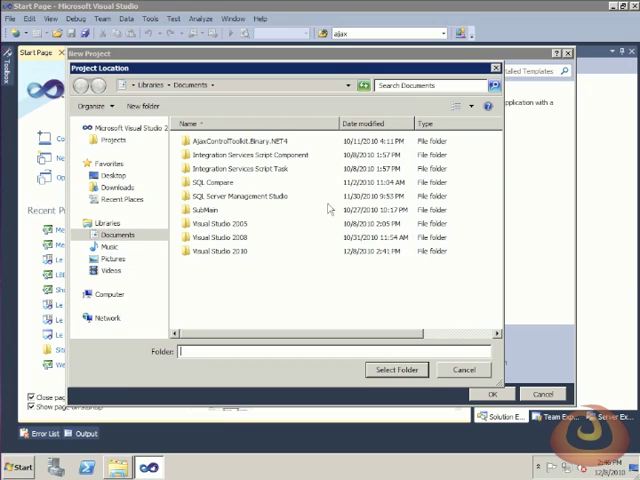
left_click(108, 293)
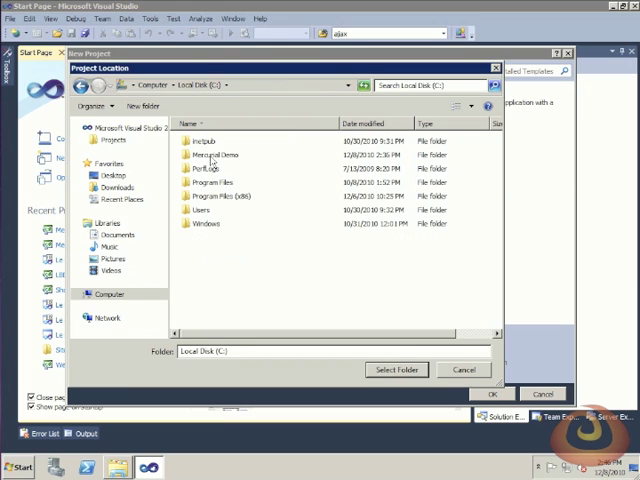
double_click(215, 155)
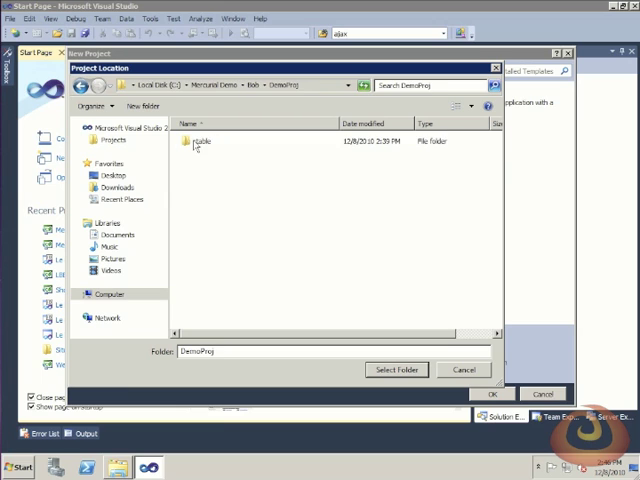
left_click(200, 140)
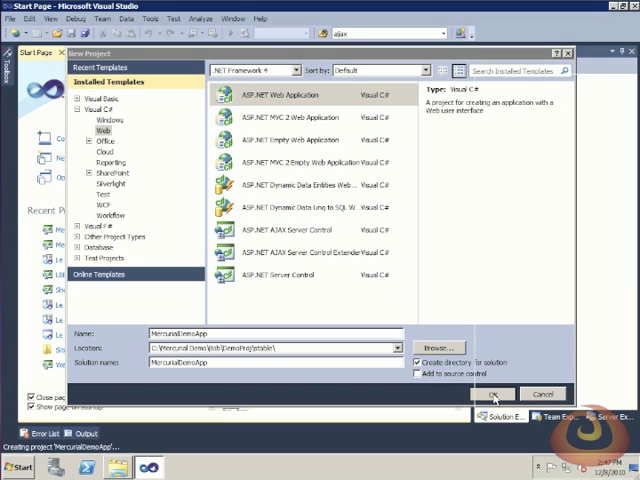
left_click(492, 393)
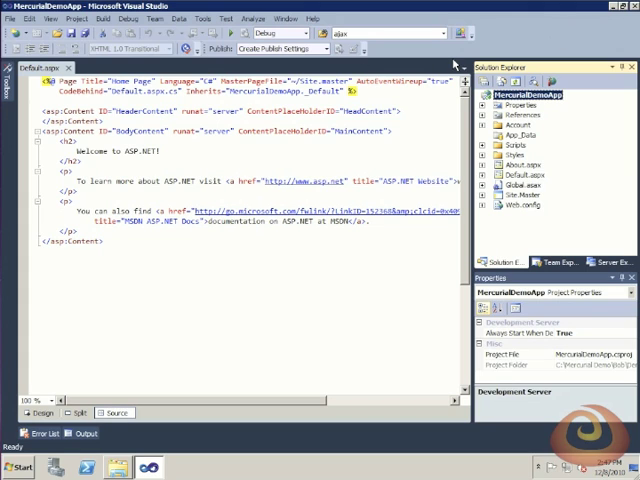
mouse_move(625, 15)
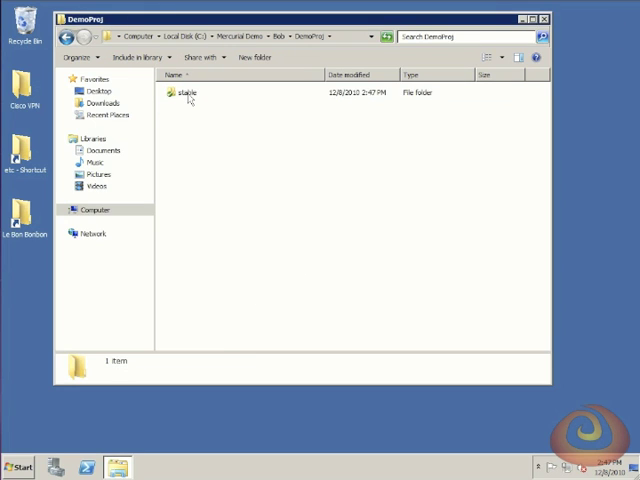
Step: Check stable contains MercurialDemoApp, then return and open stable's repository actions
double_click(189, 91)
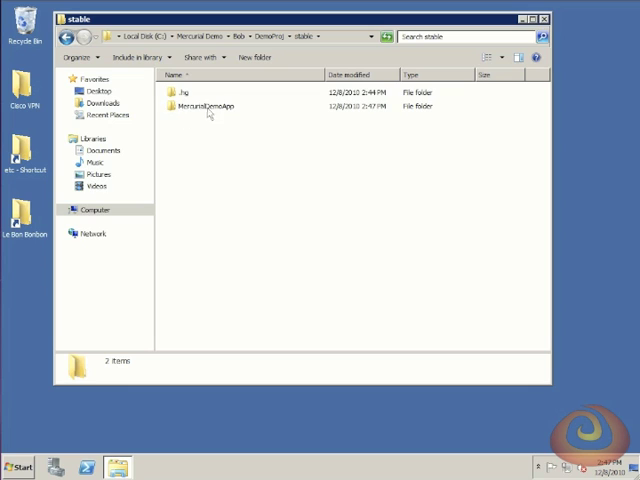
left_click(205, 106)
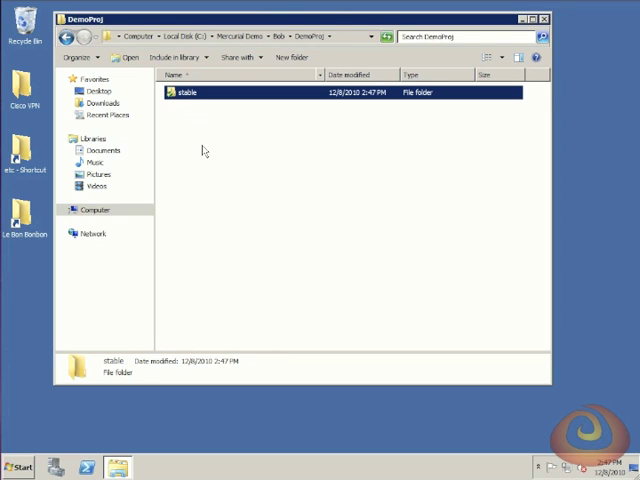
right_click(190, 92)
type("Created the p")
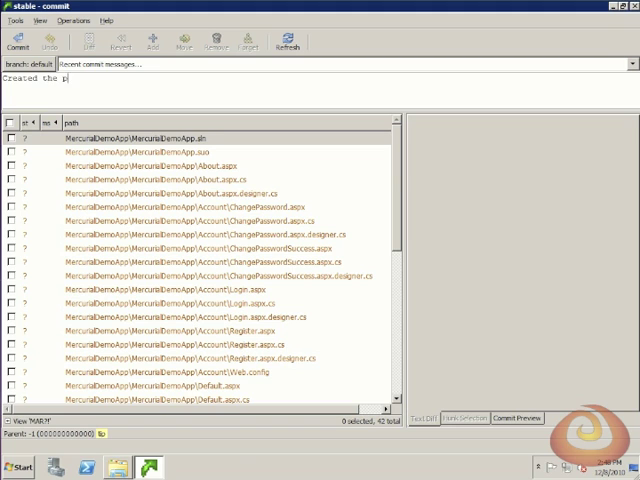
Step: Enter commit message 'Created the project.' and scroll through the 42 untracked files
type("roject.")
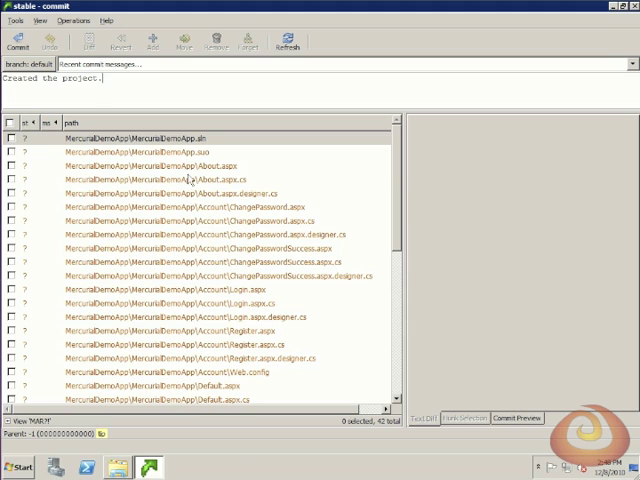
scroll("down", 3)
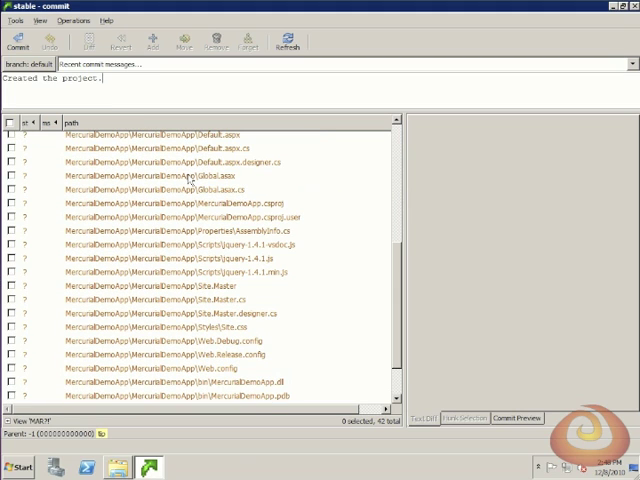
scroll("down", 3)
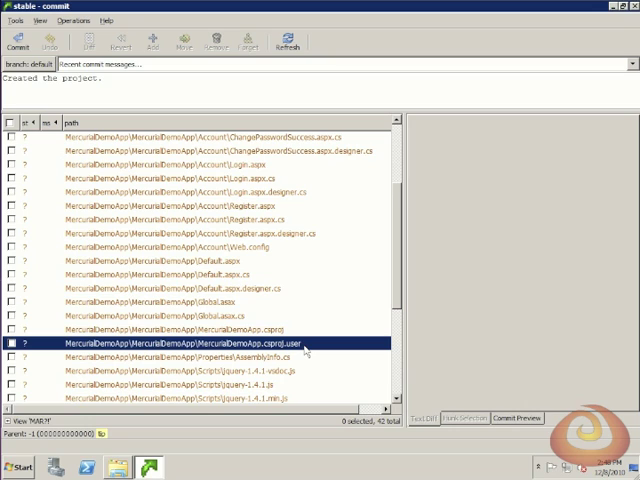
mouse_move(305, 349)
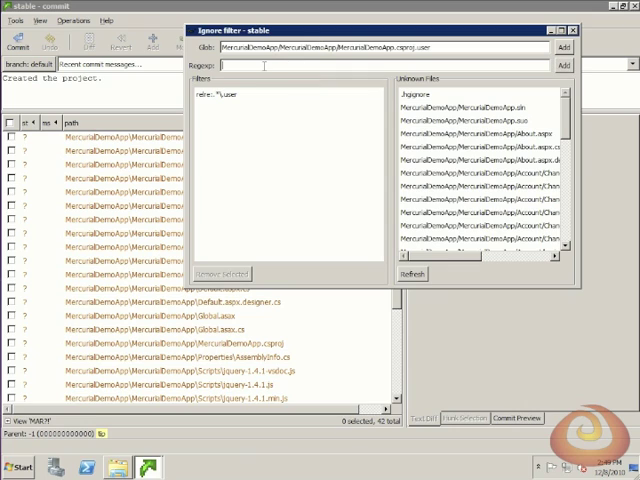
Step: Ignore *\.user and *\.suo files plus the MercurialDemoApp/MercurialDemoApp/obj folder
type("*")
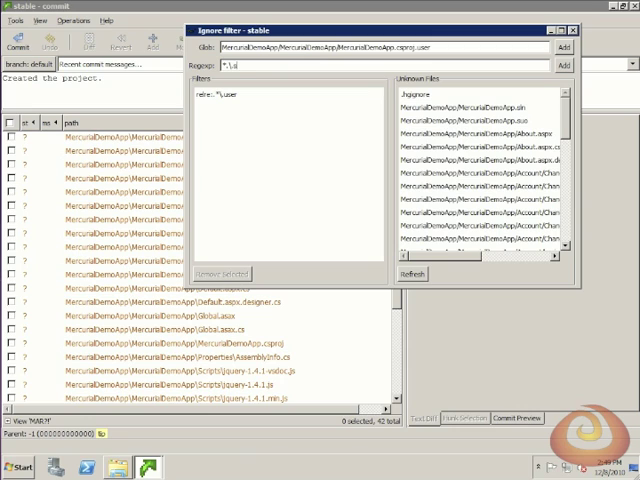
type("*\\.suo")
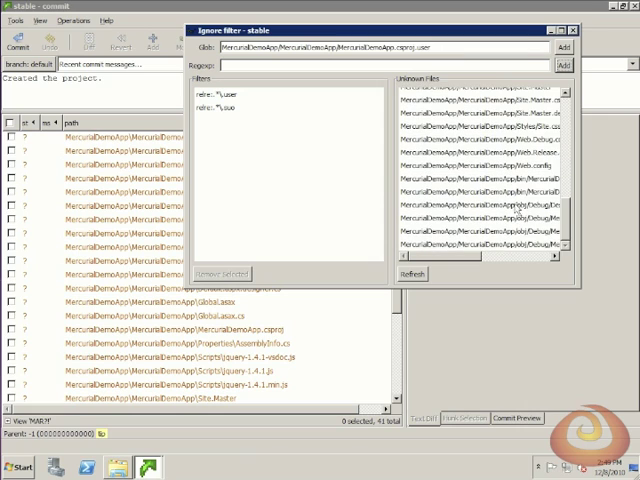
left_click(480, 207)
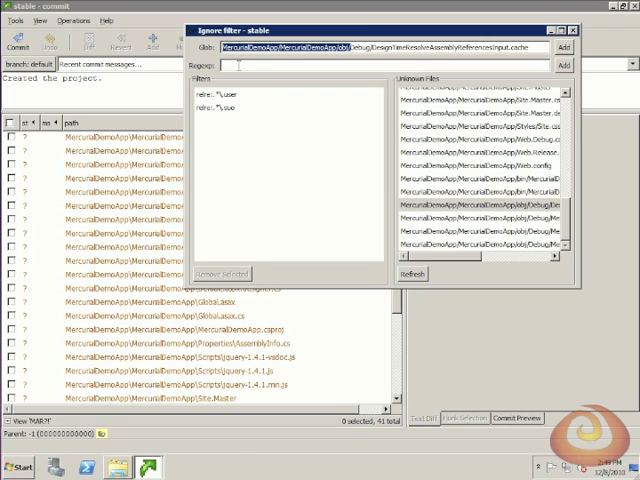
type("MercurialDemoApp/MercurialDemoApp/obj/.")
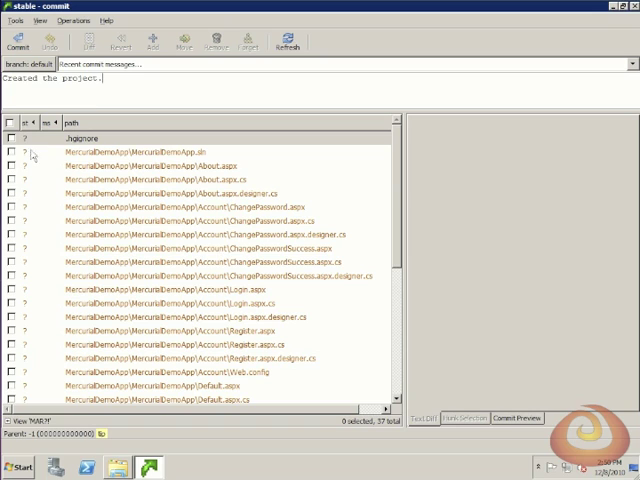
Step: Check all 37 project files and commit them as the first changeset
left_click(14, 127)
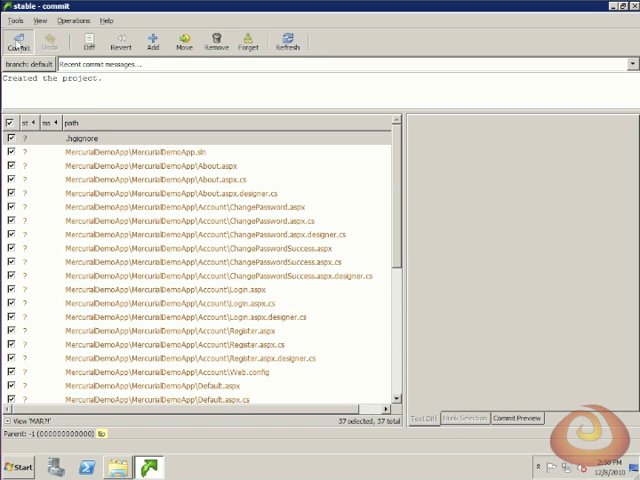
left_click(153, 42)
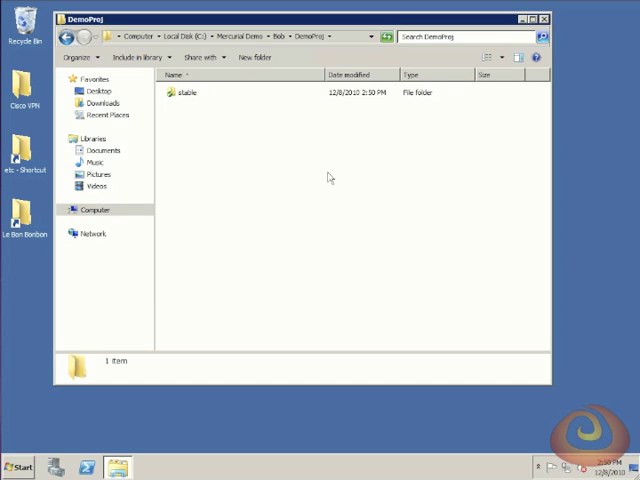
mouse_move(285, 62)
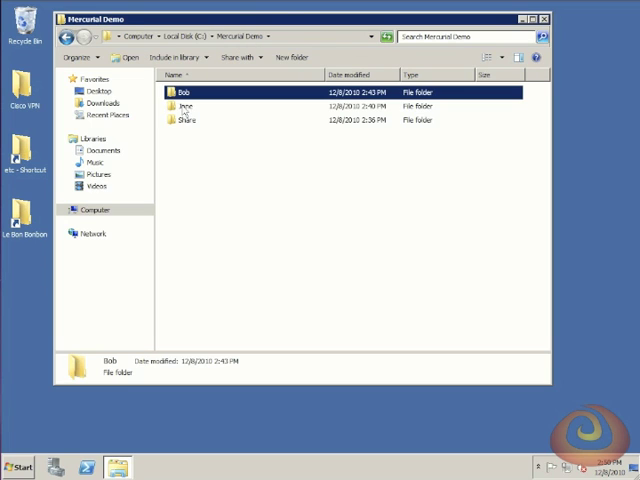
Step: Browse into Bob's DemoProj, peek inside stable, and bring up stable's TortoiseHg actions
double_click(188, 106)
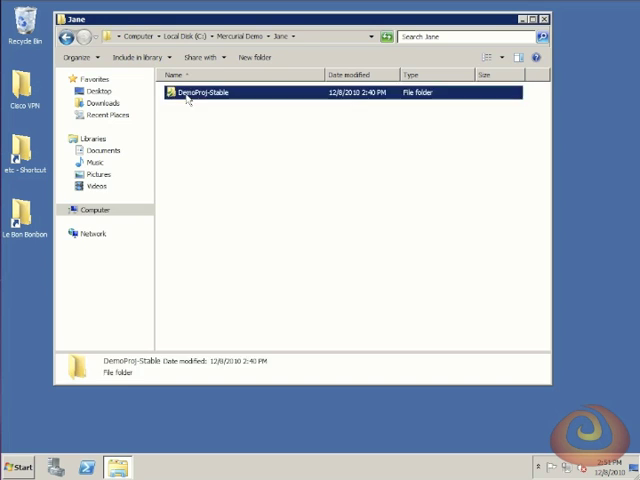
double_click(200, 92)
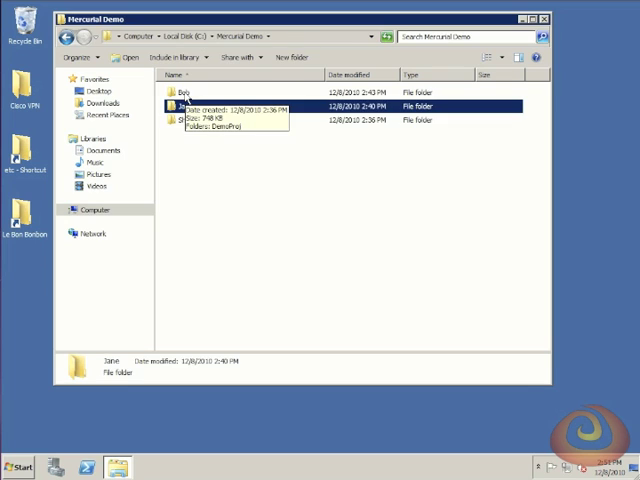
double_click(183, 104)
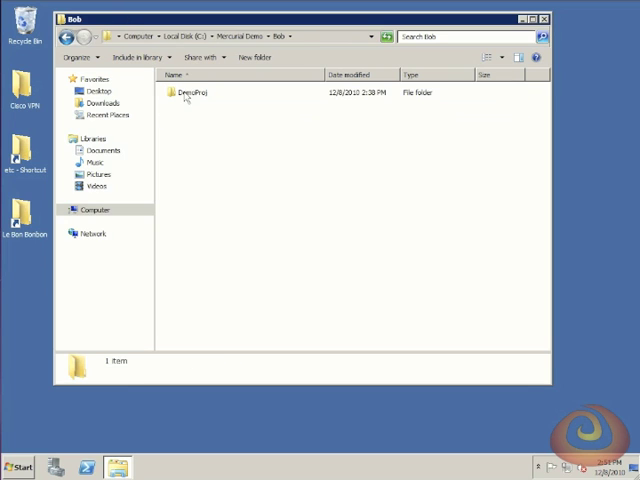
double_click(195, 93)
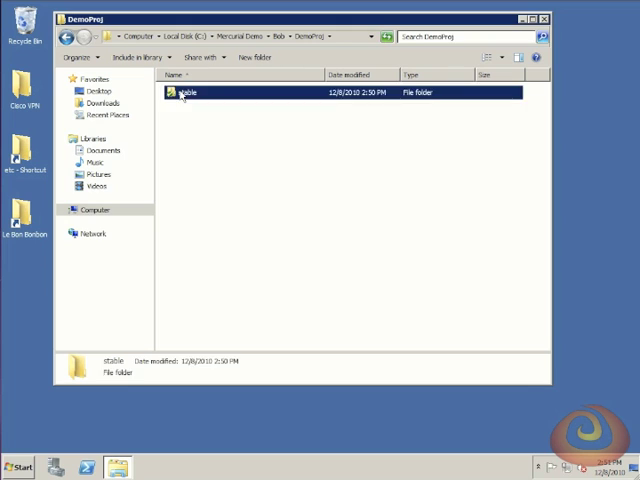
double_click(185, 91)
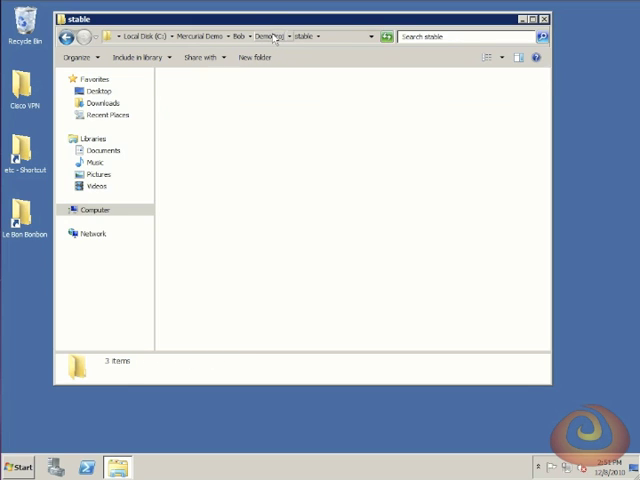
left_click(267, 36)
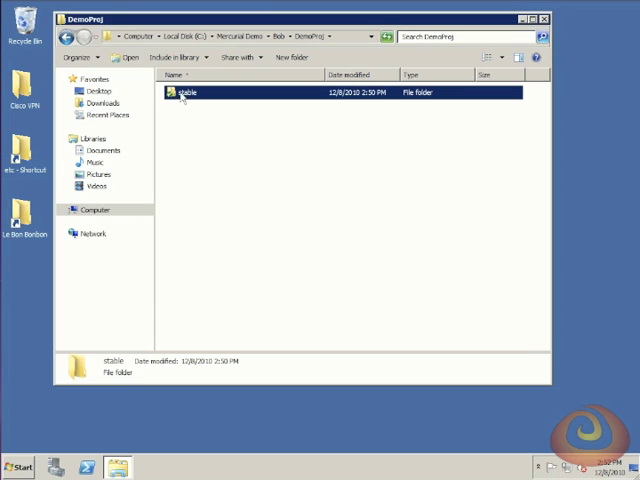
right_click(187, 92)
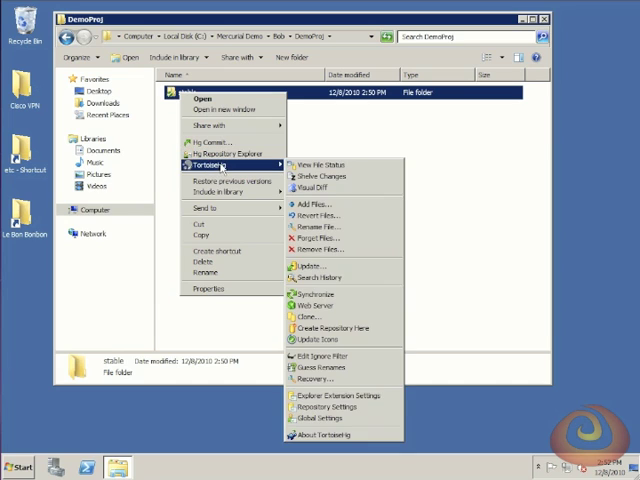
mouse_move(230, 153)
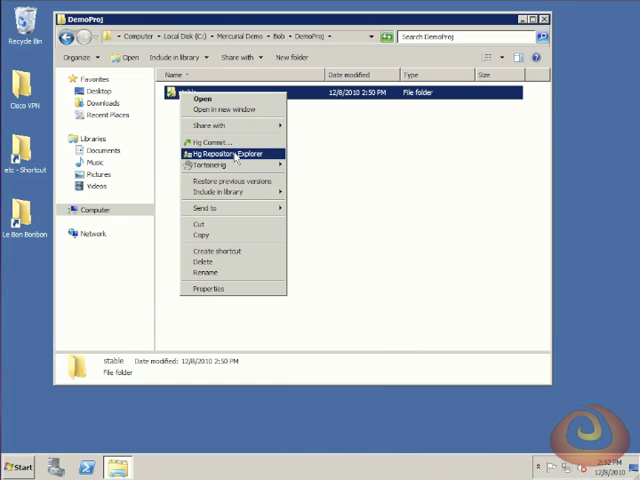
Step: Open stable's Repository Explorer and push the 'Created the project.' changeset to Share
left_click(221, 153)
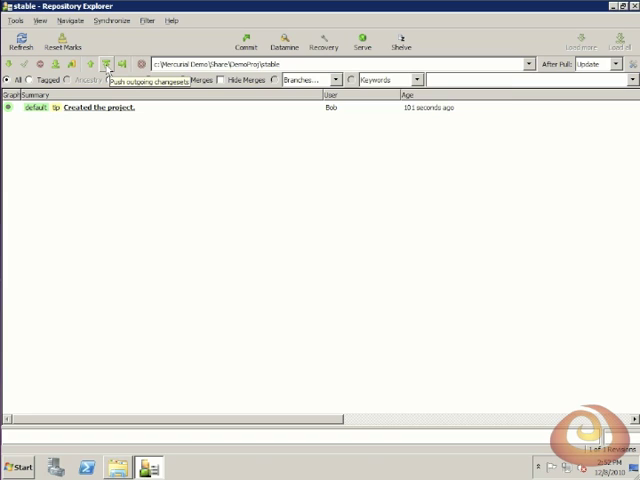
left_click(106, 63)
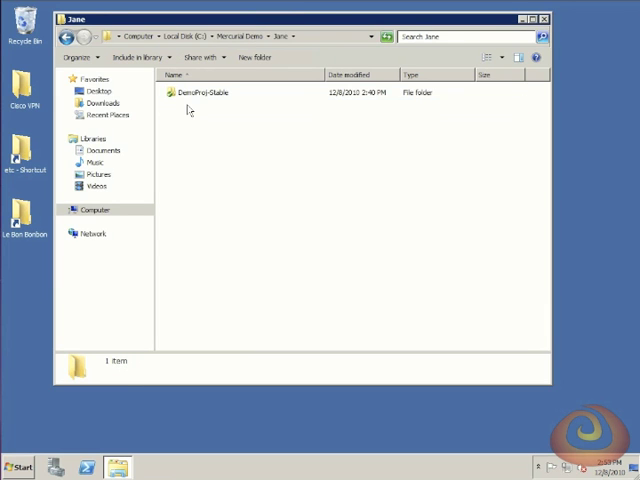
Step: Look inside Jane's DemoProj-Stable, find only .hg, and bring up its TortoiseHg actions
left_click(205, 92)
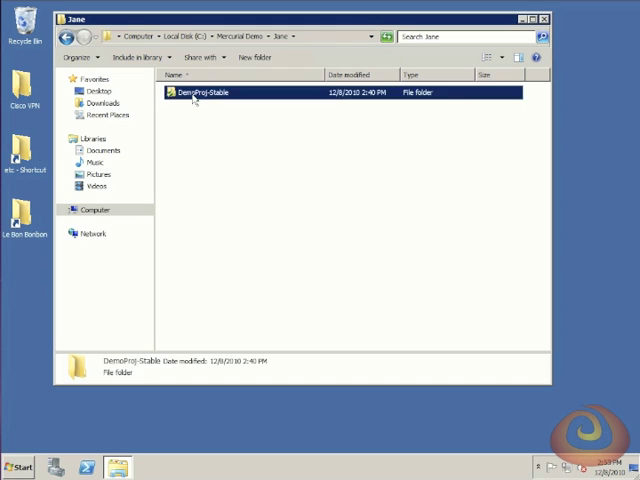
double_click(204, 92)
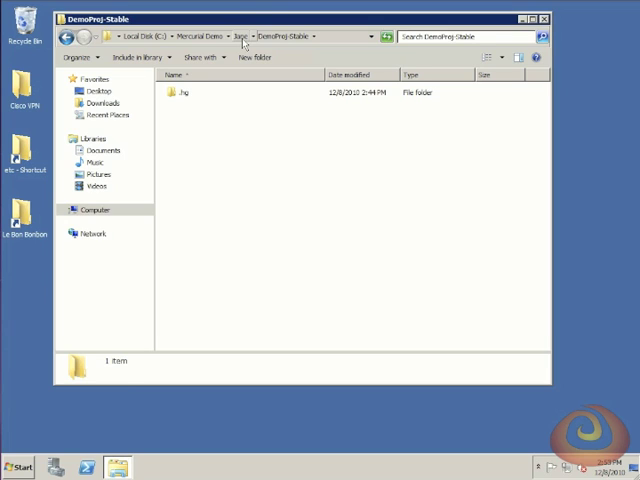
right_click(200, 92)
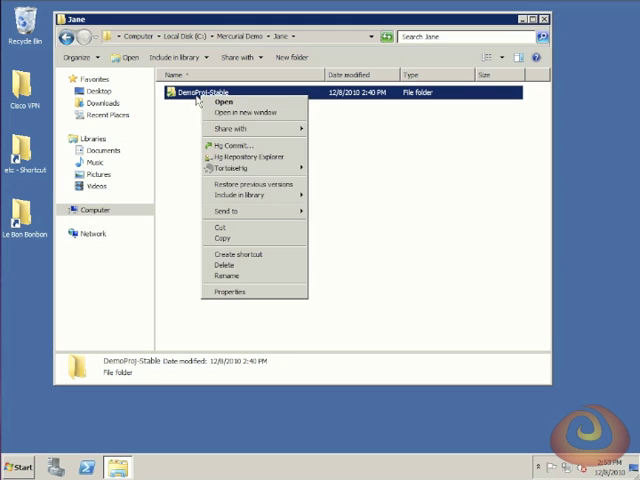
mouse_move(250, 156)
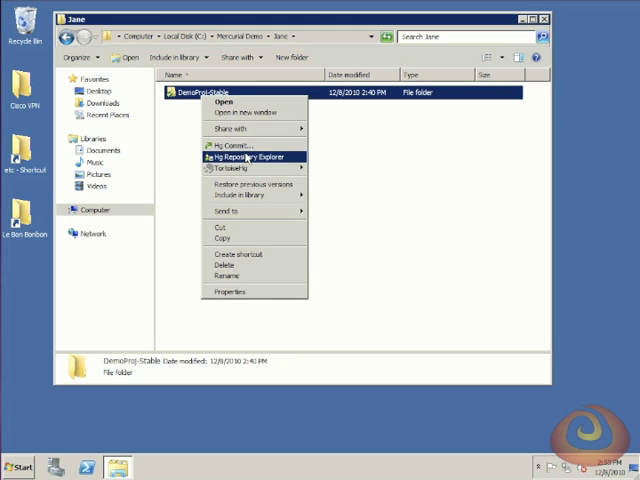
Step: Pull from Share into Jane's DemoProj-Stable via Repository Explorer, then reopen the folder
left_click(250, 155)
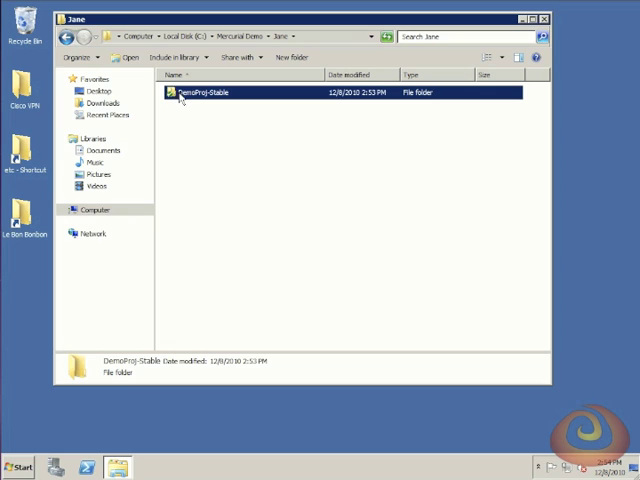
double_click(207, 92)
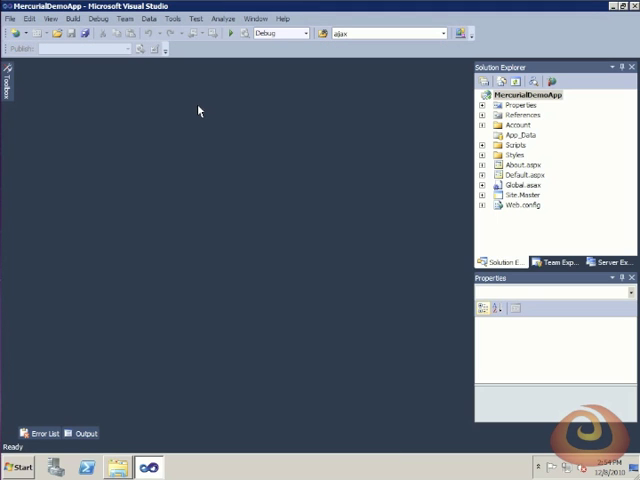
mouse_move(498, 181)
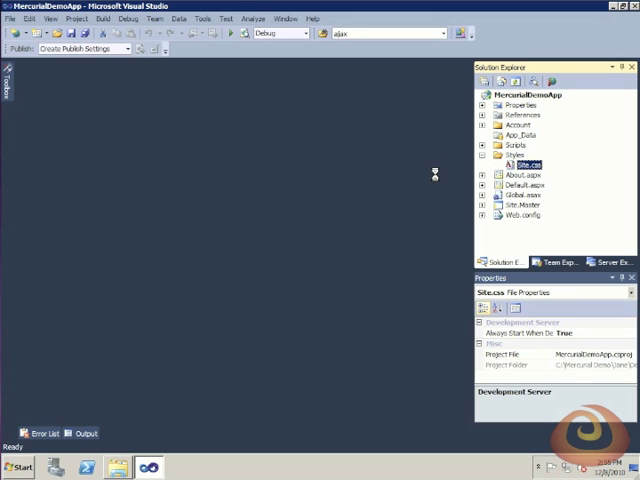
Step: Run MercurialDemoApp to show its default home page in Firefox, then return to Visual Studio
left_click(18, 467)
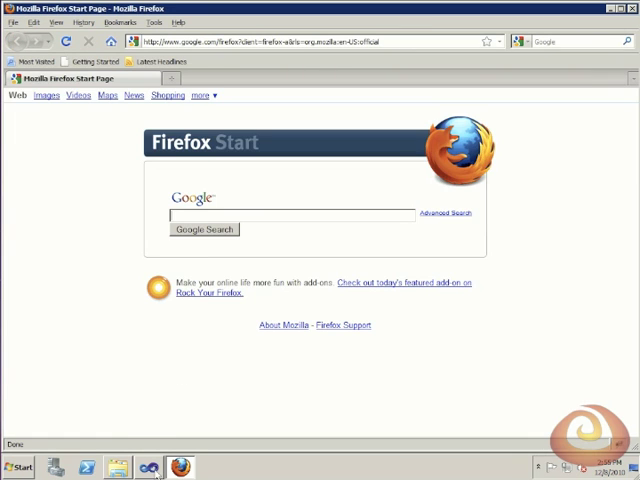
left_click(210, 467)
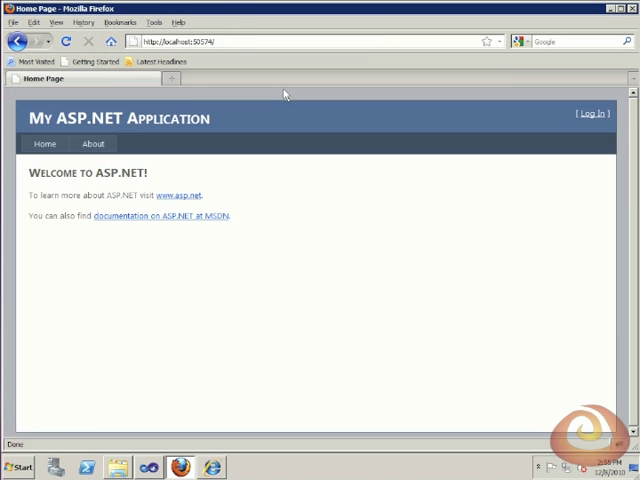
mouse_move(285, 93)
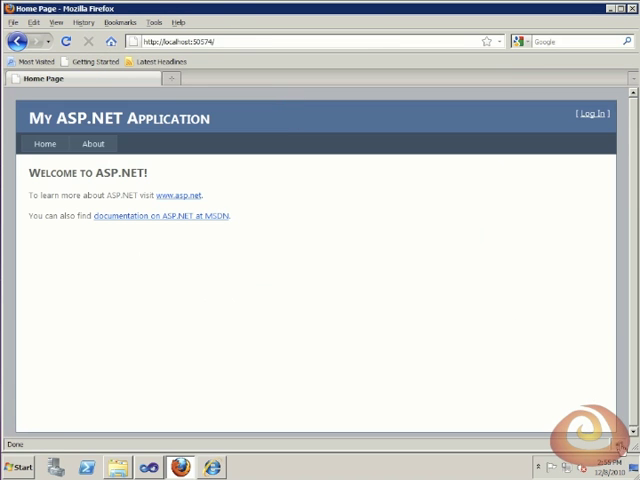
key("F12")
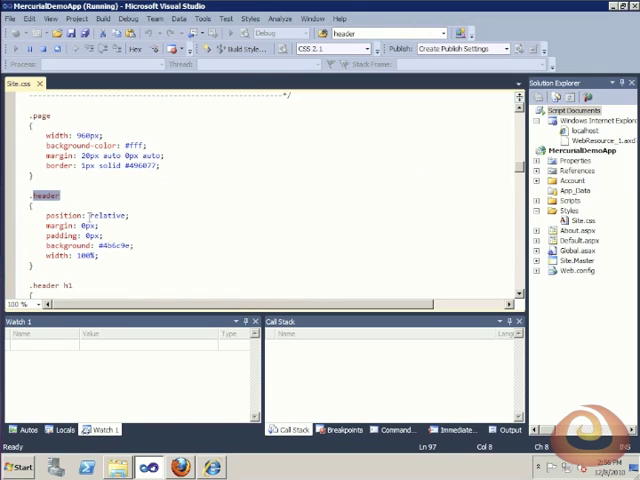
Step: Use Find and Replace to swap #465c71 and #bfcbd6 for gray #999999 in Site.css
key("ctrl+h")
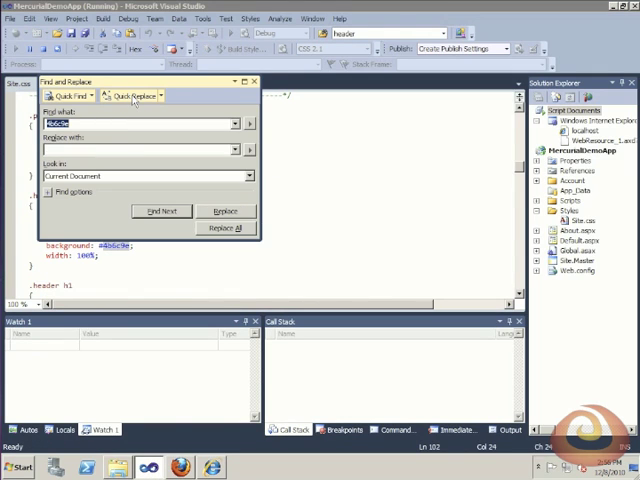
left_click(224, 228)
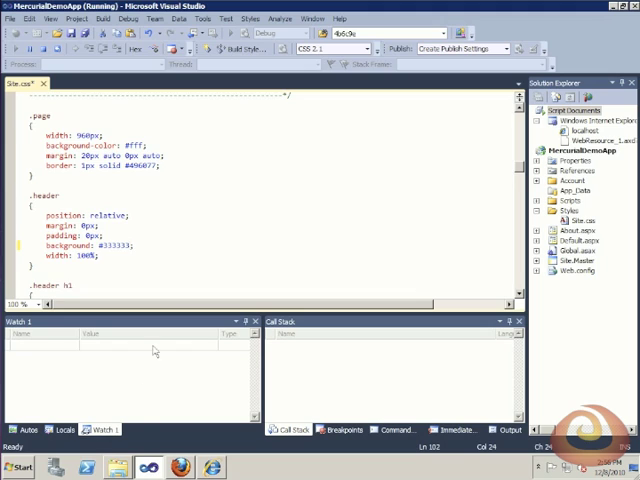
left_click(235, 229)
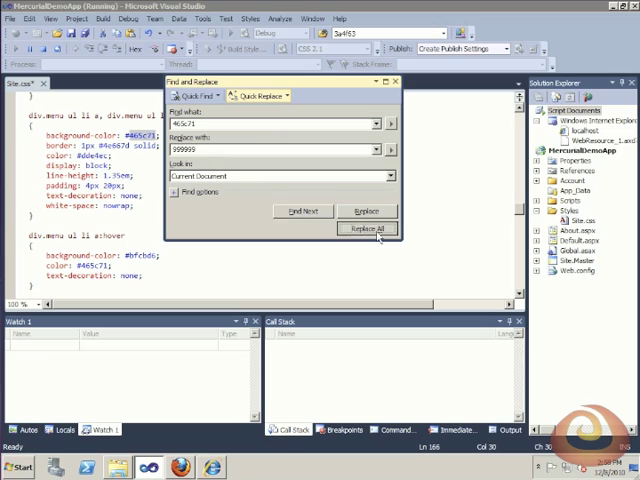
left_click(367, 227)
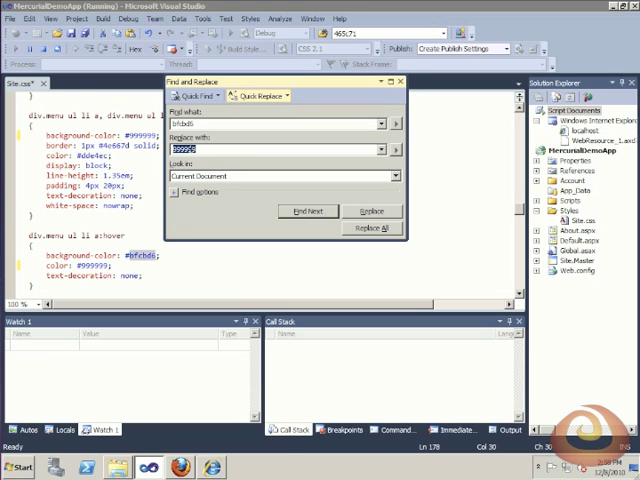
type("cccc")
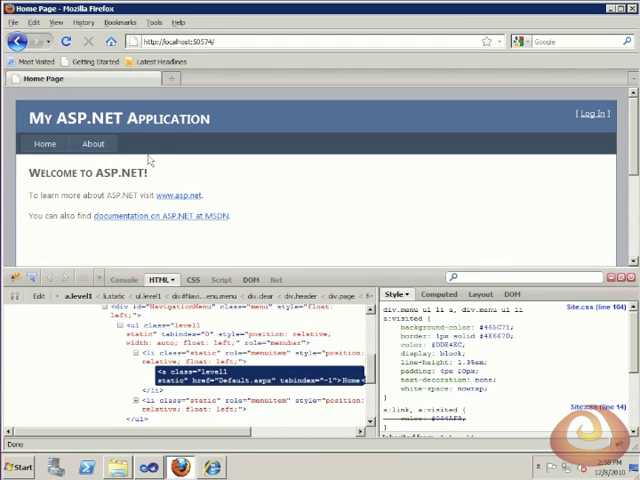
mouse_move(92, 143)
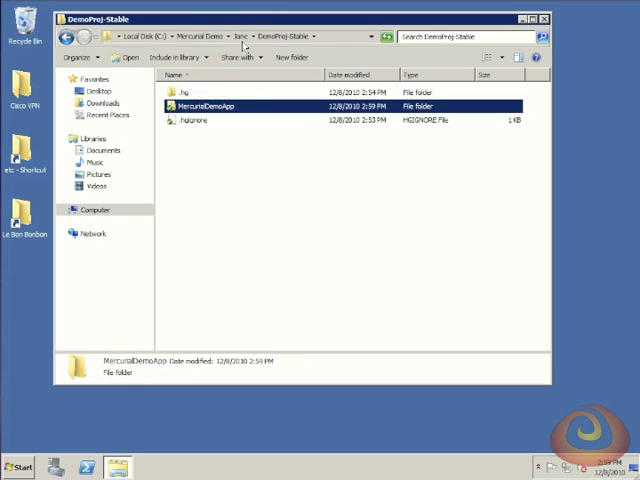
Step: Commit Jane's three modified style and app files with the message 'Updated the styles'
left_click(238, 35)
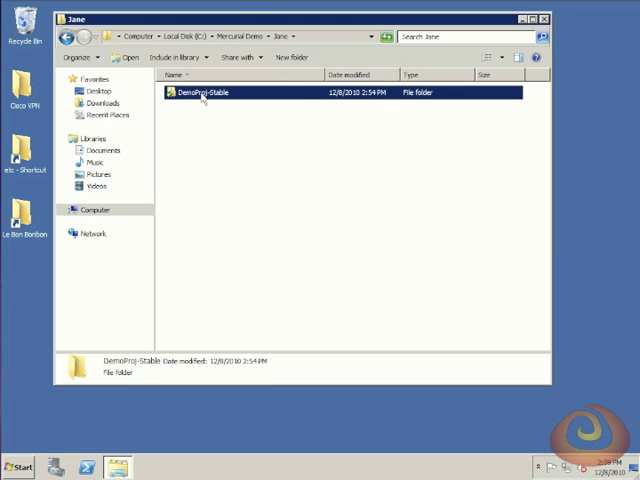
mouse_move(223, 146)
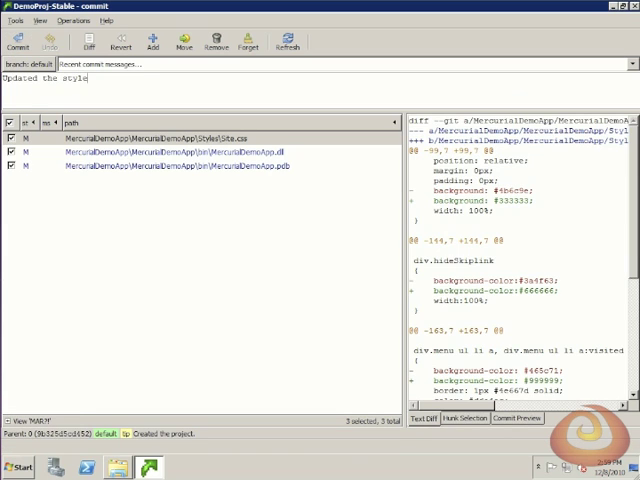
left_click(18, 37)
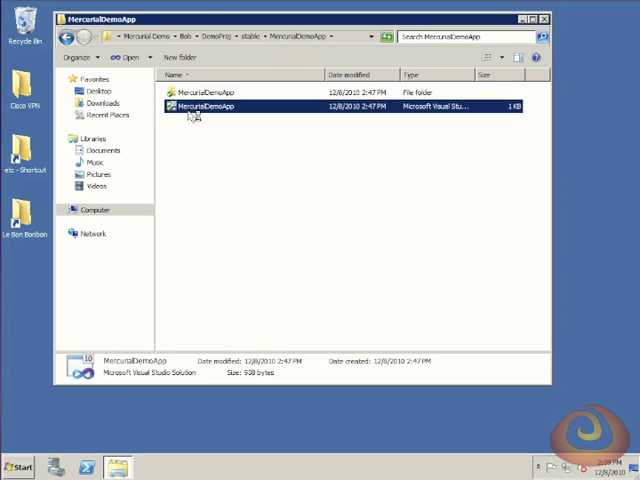
Step: Open Bob's MercurialDemoApp.sln solution in Visual Studio
double_click(207, 107)
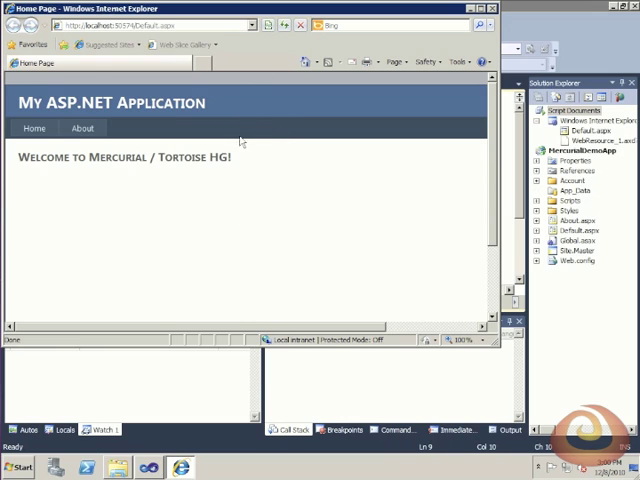
mouse_move(248, 136)
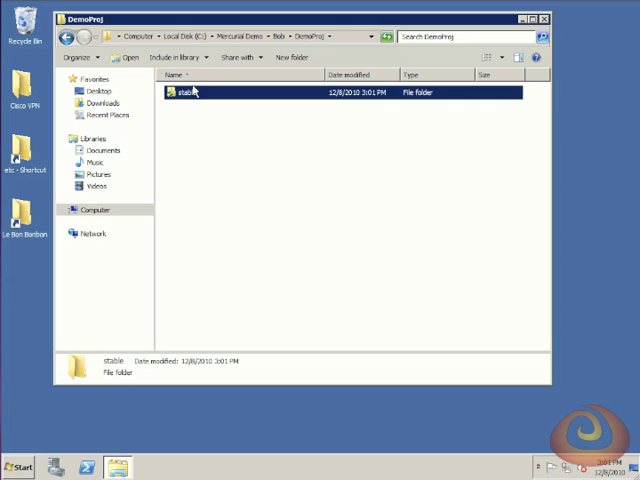
Step: Open Hg Repository Explorer for Bob's stable repository from its context menu
right_click(190, 92)
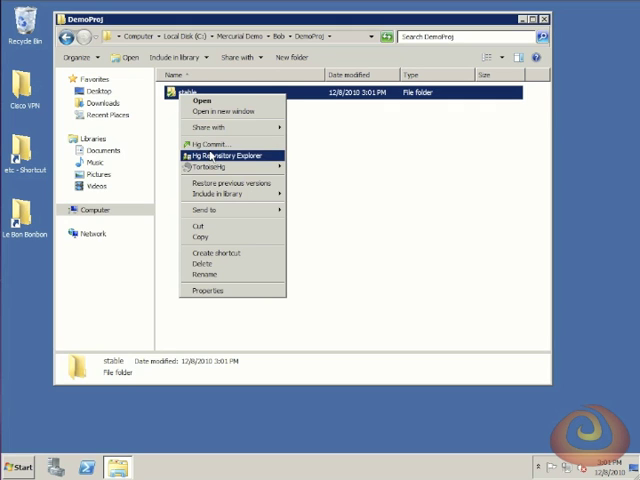
left_click(217, 157)
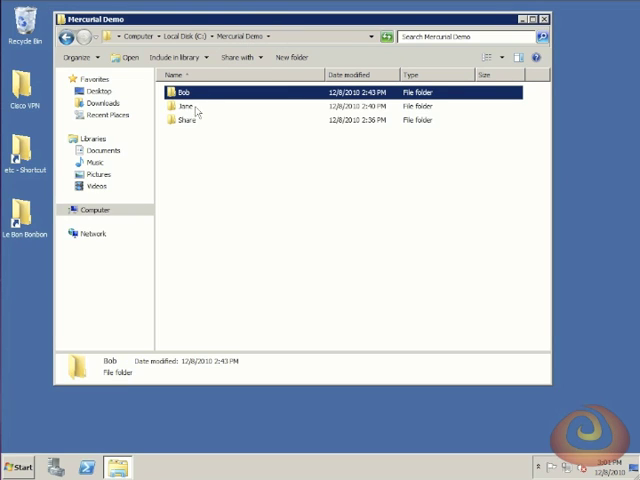
Step: Open the Jane folder and launch Repository Explorer on DemoProj-Stable
double_click(183, 106)
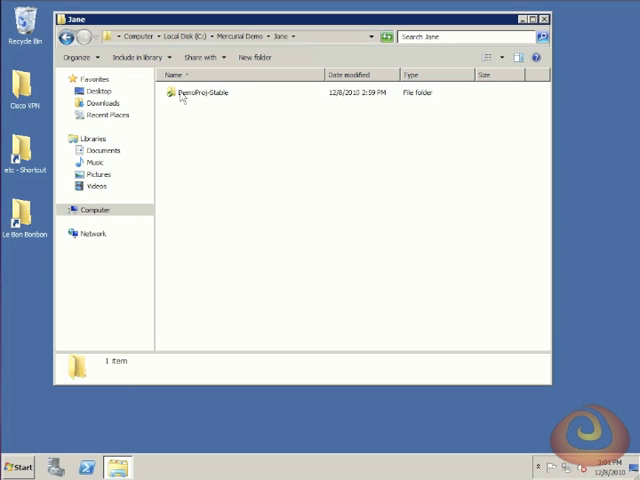
right_click(200, 92)
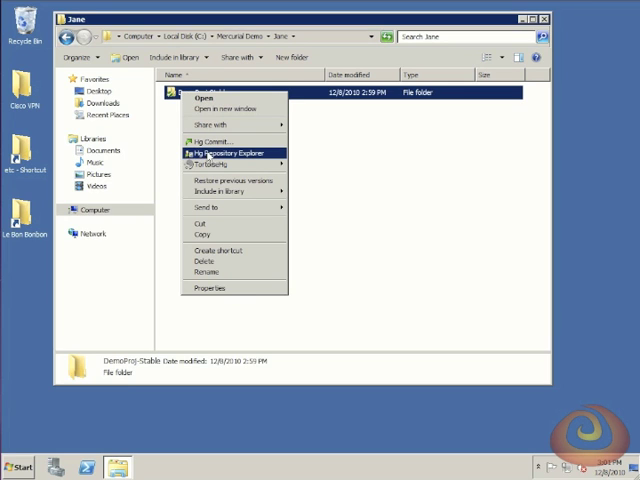
left_click(228, 153)
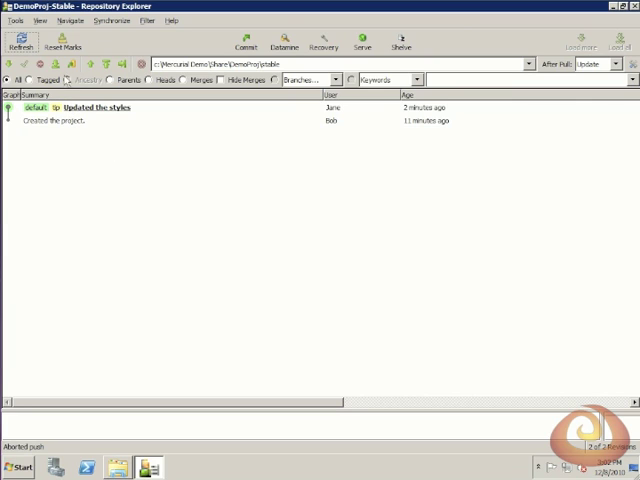
mouse_move(56, 63)
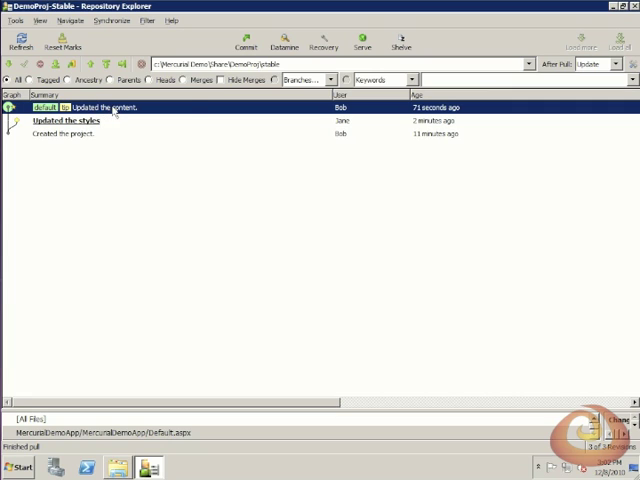
Step: Merge 'Updated the content.' into Jane's styles revision and commit the merged result
right_click(110, 107)
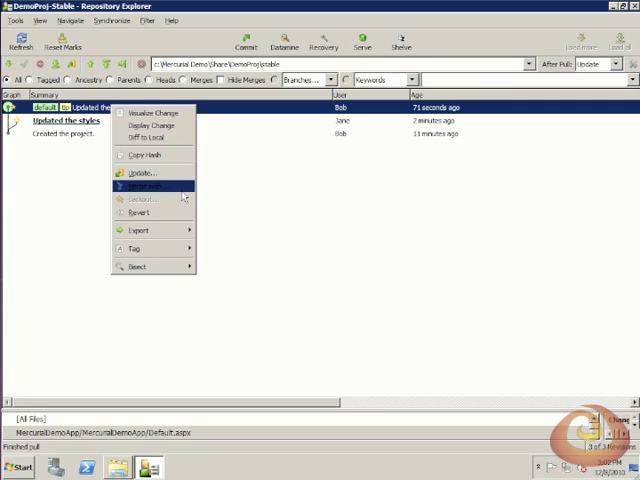
left_click(140, 185)
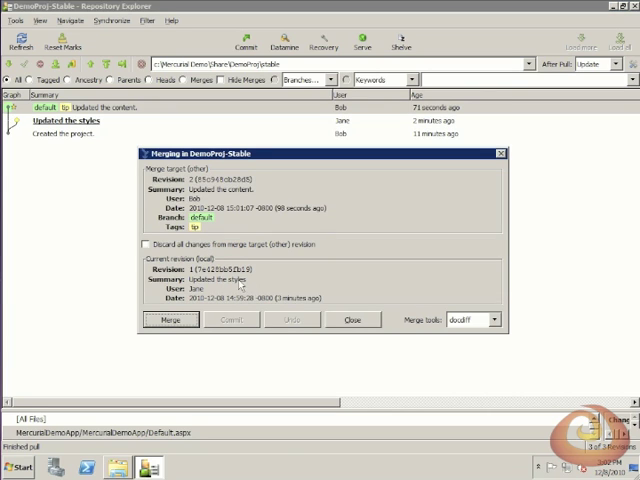
left_click(171, 320)
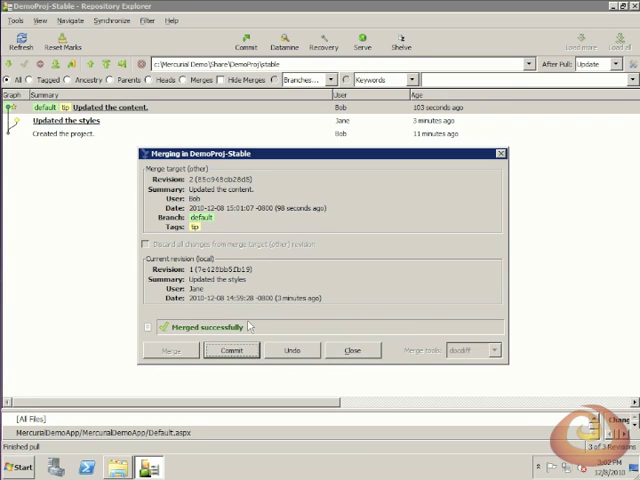
left_click(232, 350)
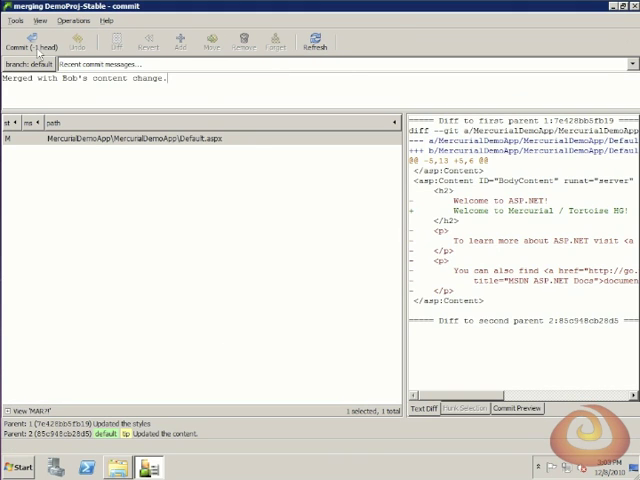
left_click(33, 40)
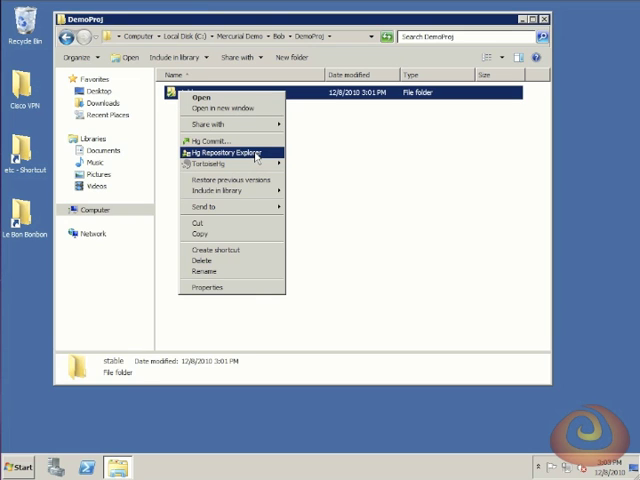
Step: Open Bob's stable repository in Repository Explorer and pull incoming changesets from Share
left_click(222, 152)
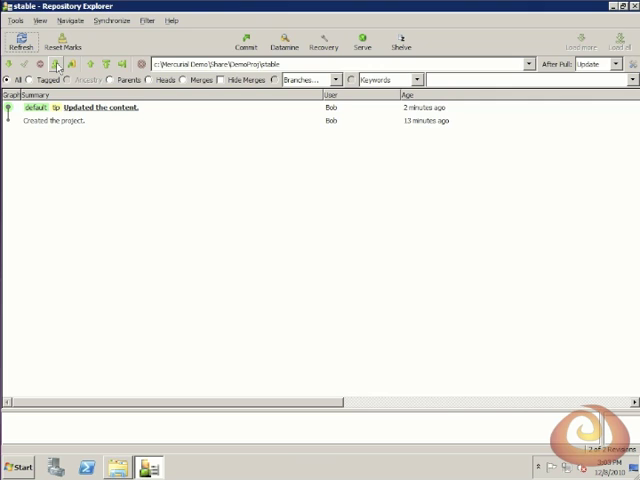
mouse_move(58, 64)
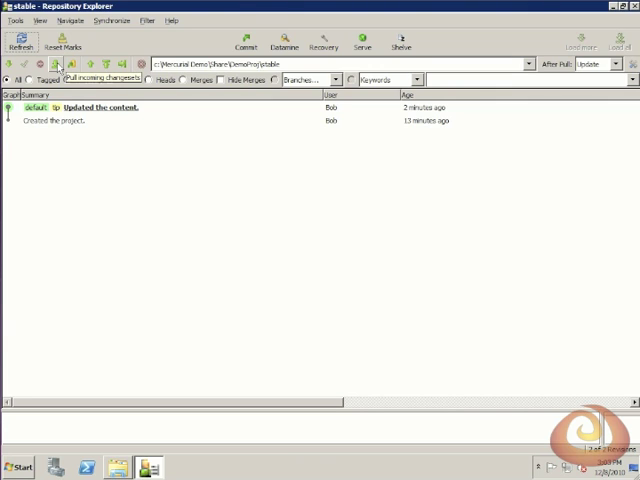
left_click(22, 40)
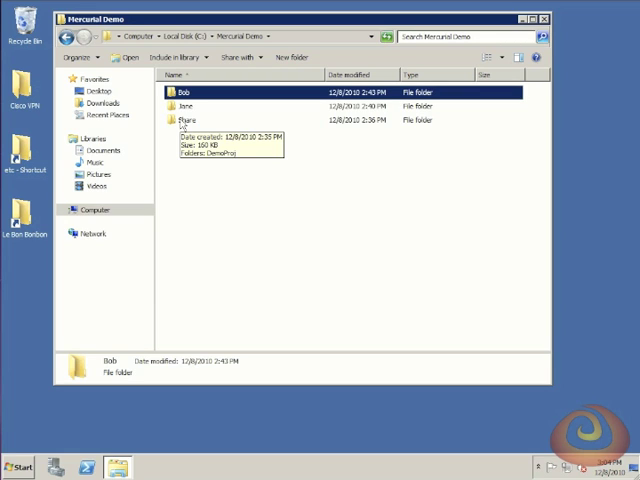
Step: Browse into Share > DemoProj > stable and select the MercurialDemoApp folder
double_click(187, 120)
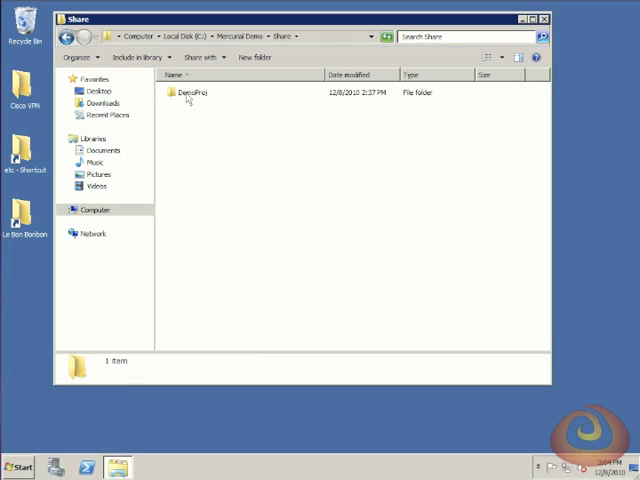
double_click(192, 92)
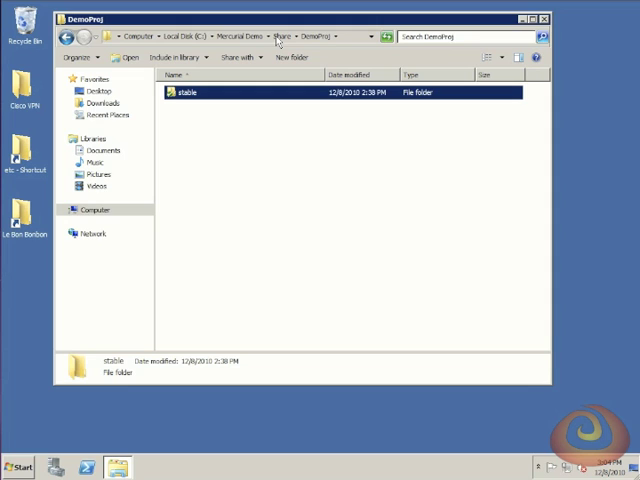
right_click(189, 92)
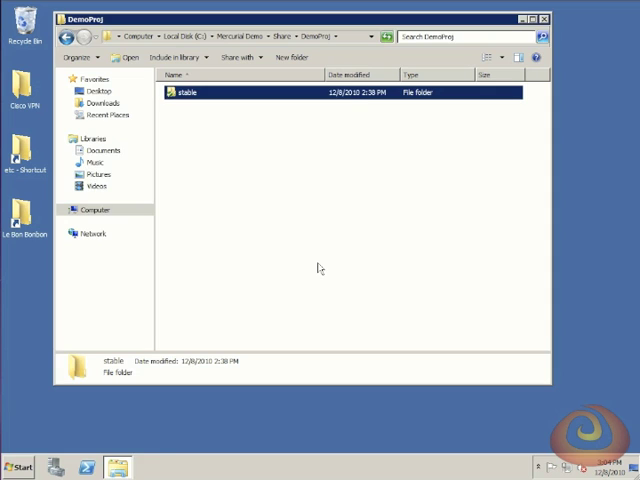
double_click(188, 91)
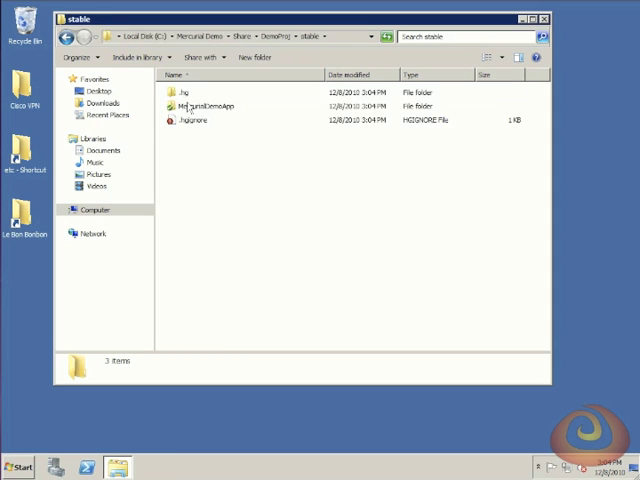
left_click(210, 106)
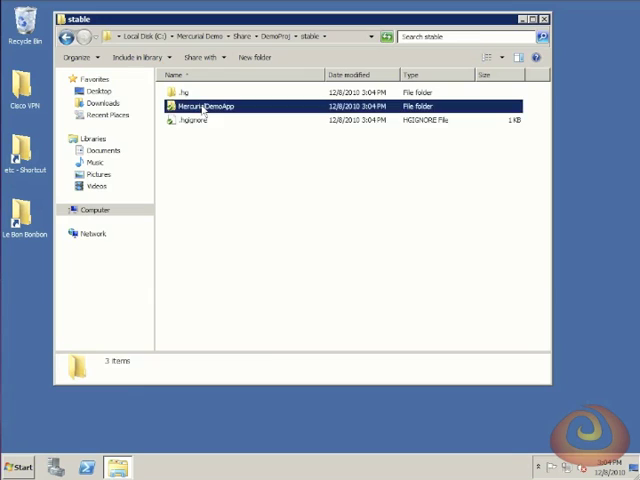
left_click(207, 106)
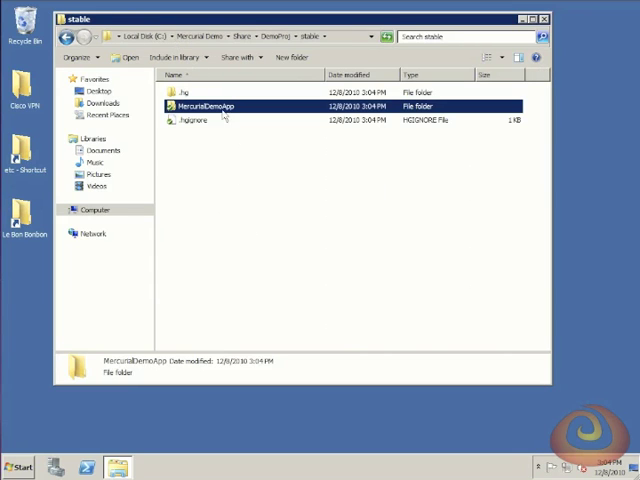
mouse_move(235, 135)
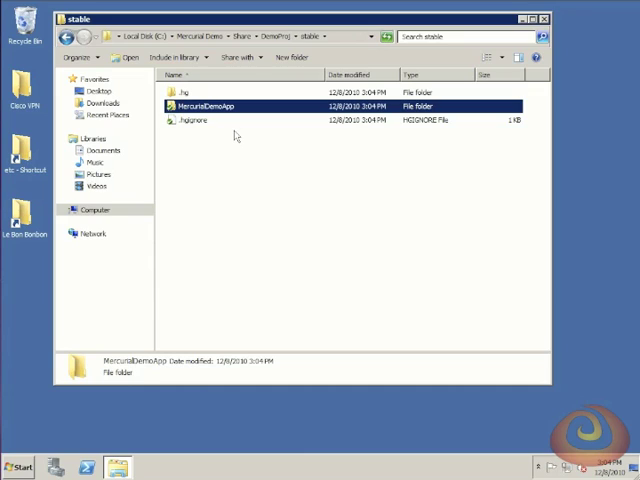